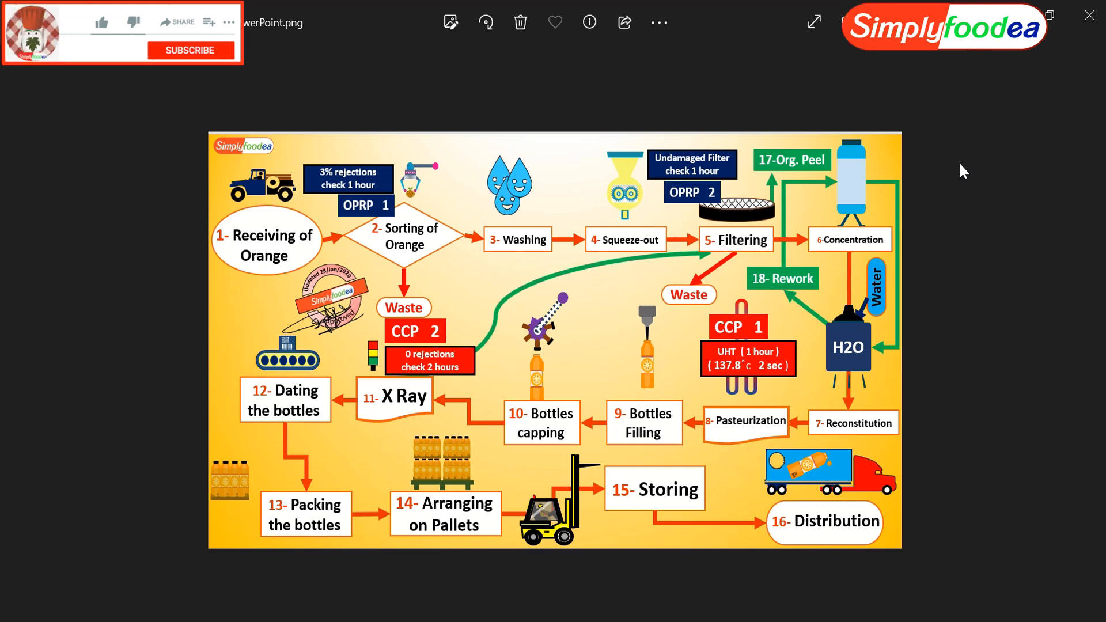
Bring the Process RA sheet down to the X Ray hazard rows
{"action": "left_click", "coordinate": [101, 22]}
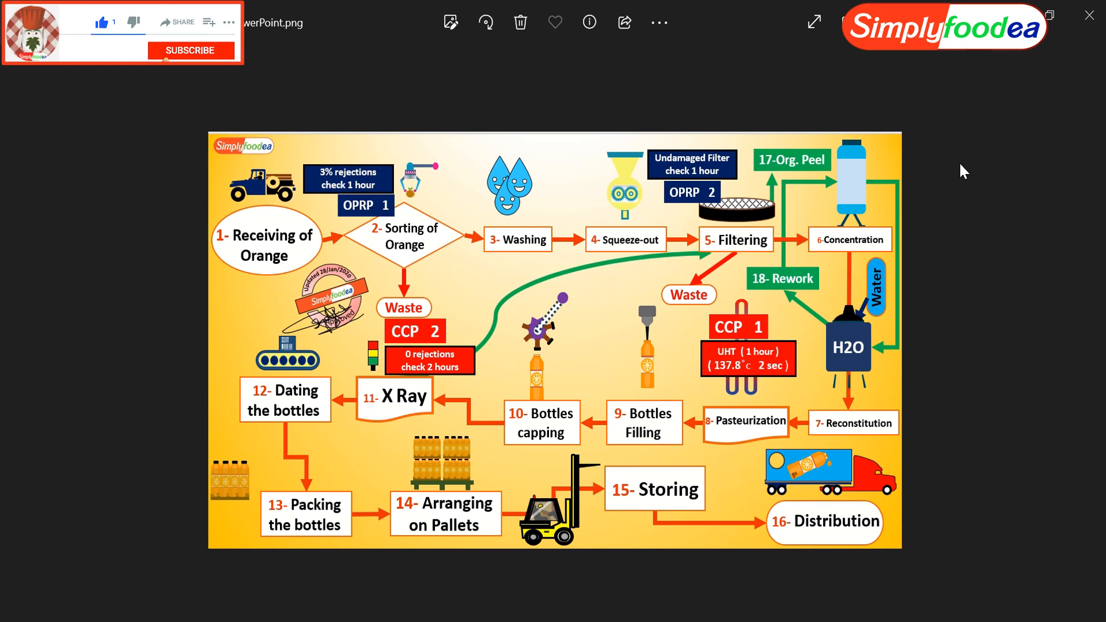
{"action": "left_click", "coordinate": [190, 49]}
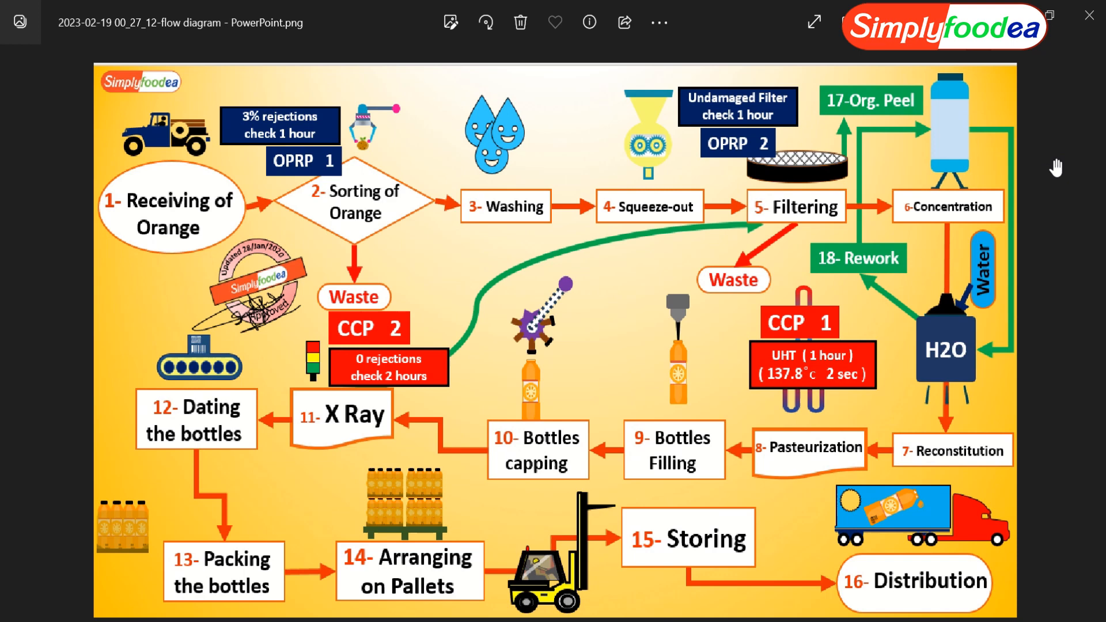
{"action": "mouse_move", "coordinate": [149, 226]}
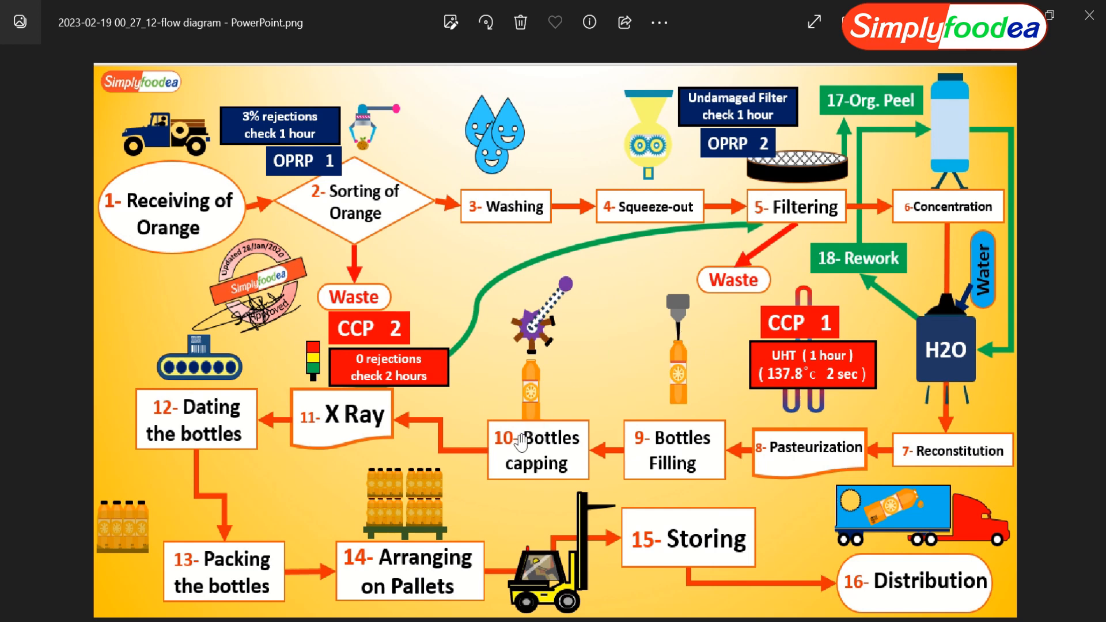
{"action": "mouse_move", "coordinate": [283, 271]}
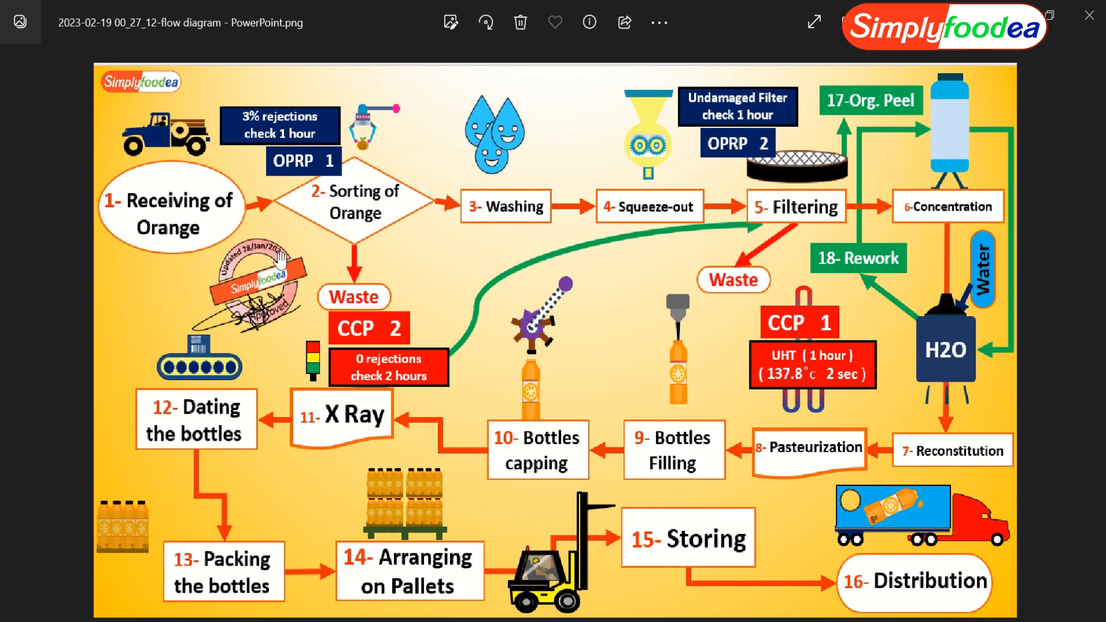
{"action": "mouse_move", "coordinate": [464, 461]}
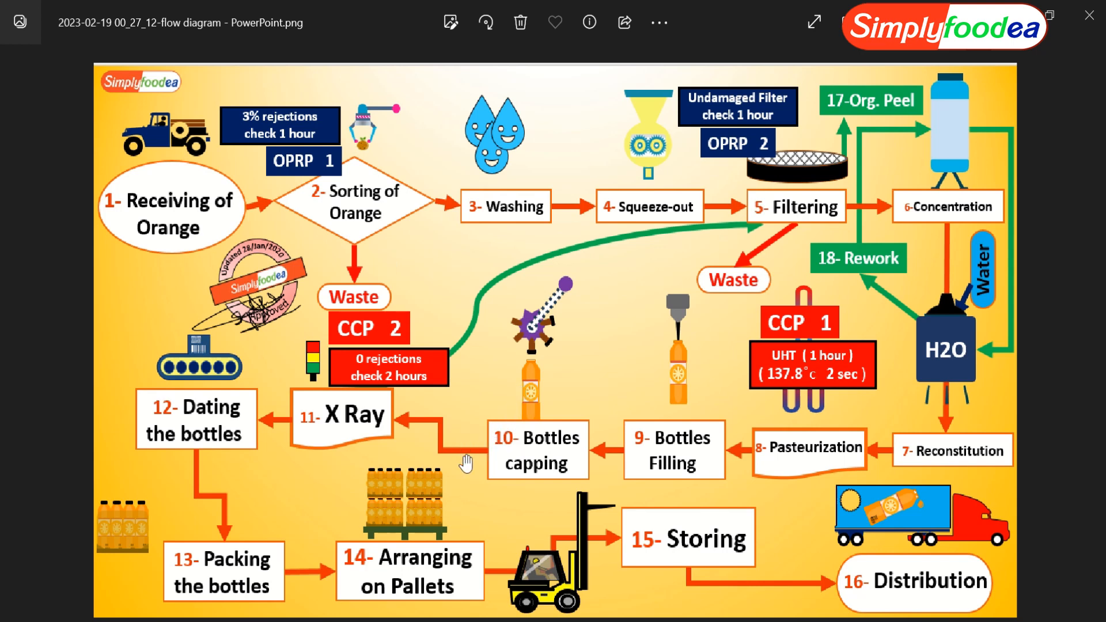
{"action": "mouse_move", "coordinate": [466, 445]}
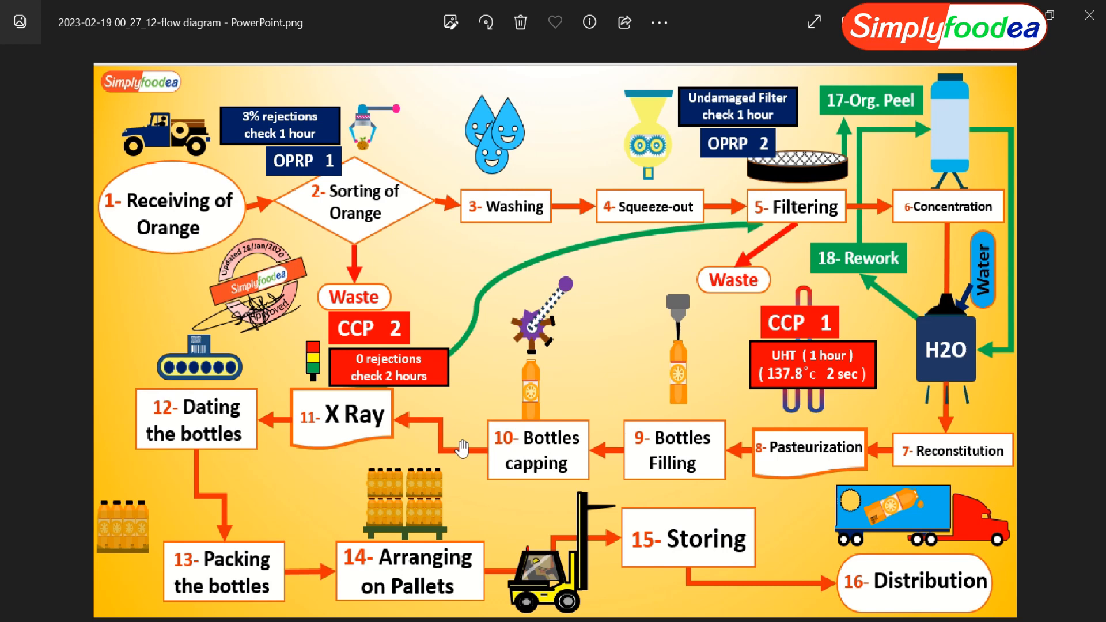
{"action": "mouse_move", "coordinate": [461, 440]}
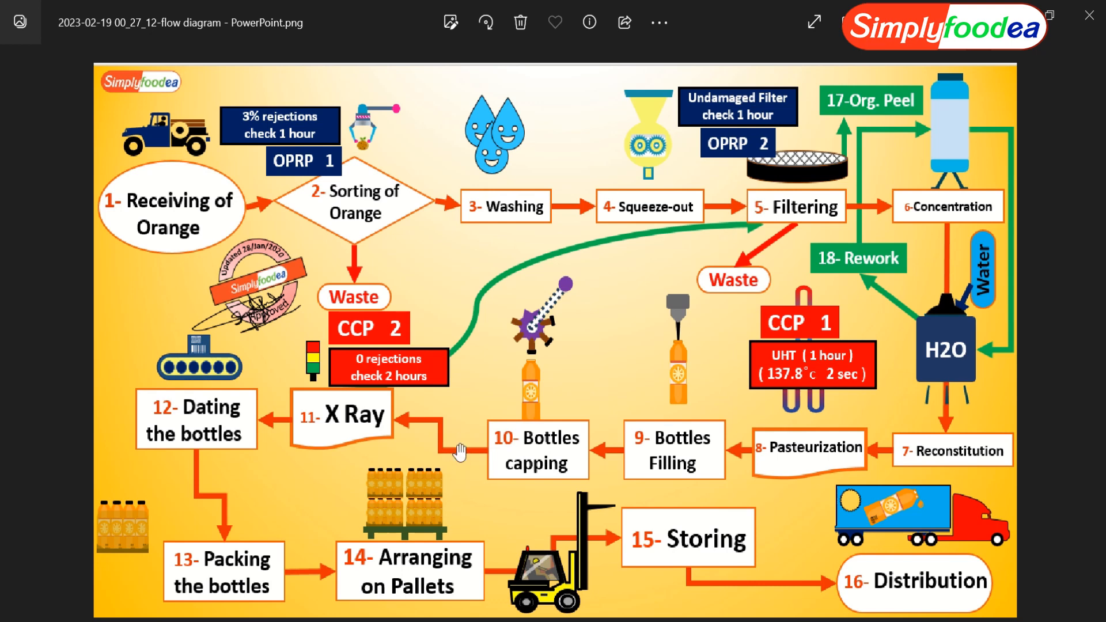
{"action": "mouse_move", "coordinate": [823, 432]}
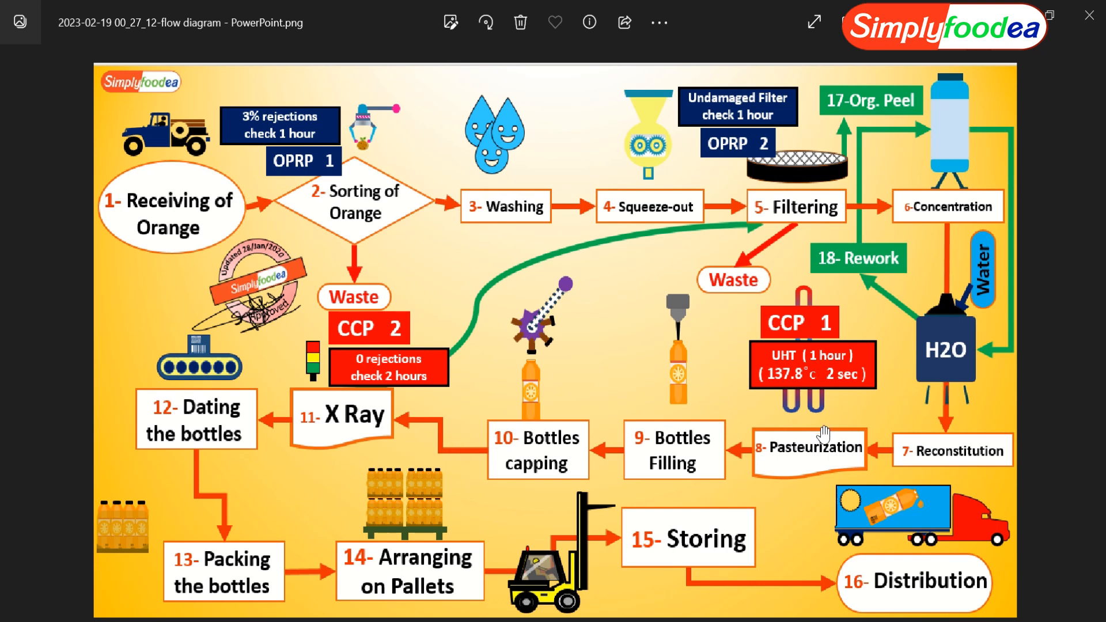
{"action": "mouse_move", "coordinate": [671, 438]}
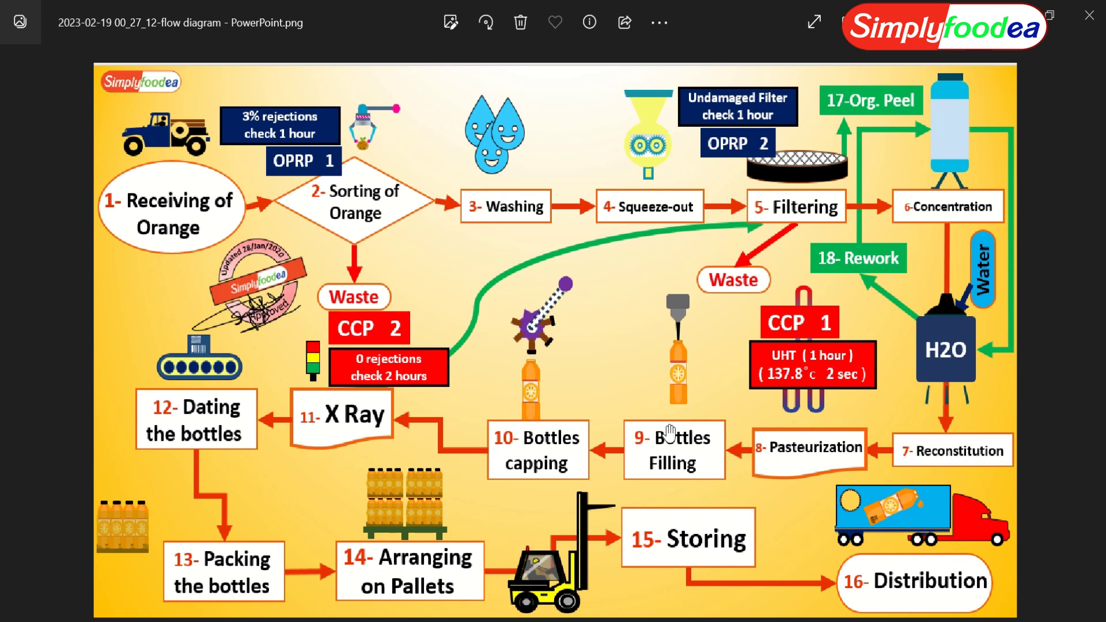
{"action": "mouse_move", "coordinate": [533, 447]}
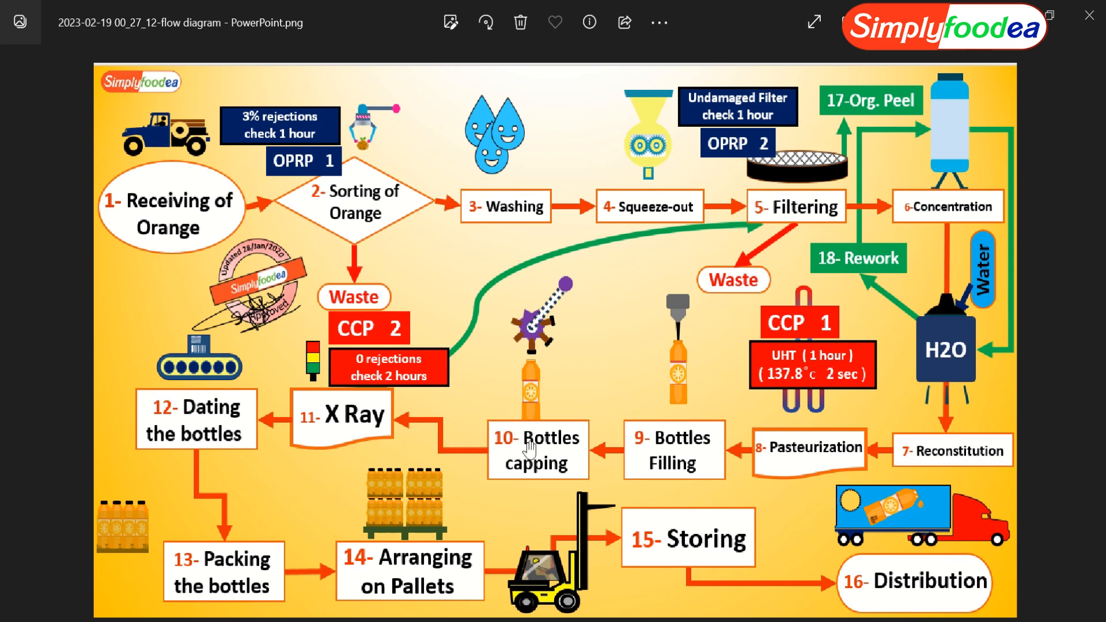
{"action": "mouse_move", "coordinate": [662, 463]}
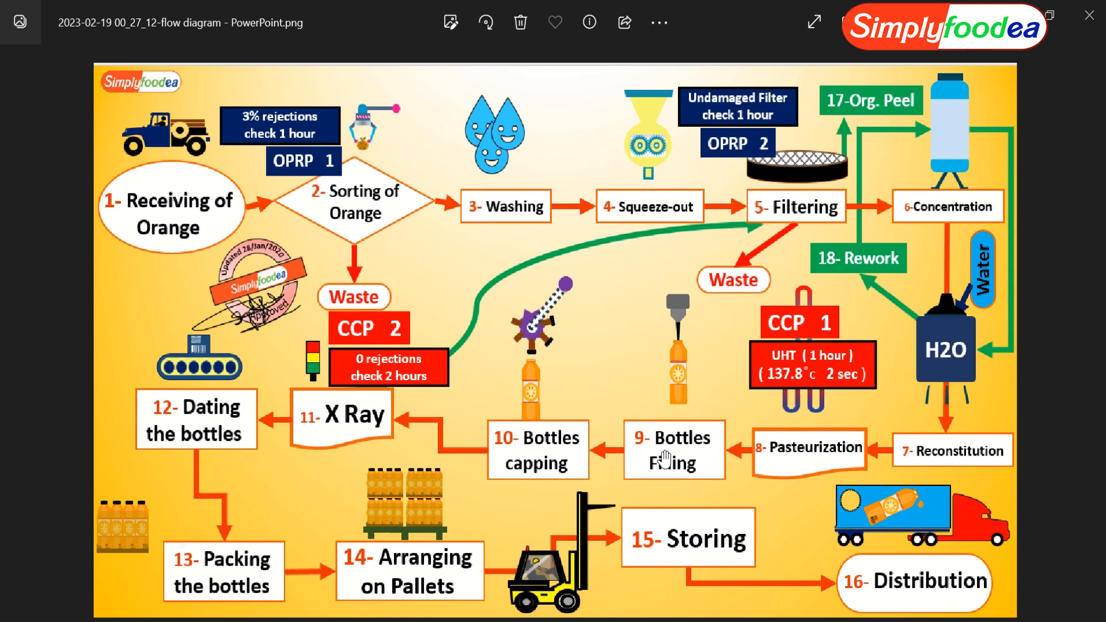
{"action": "mouse_move", "coordinate": [528, 478]}
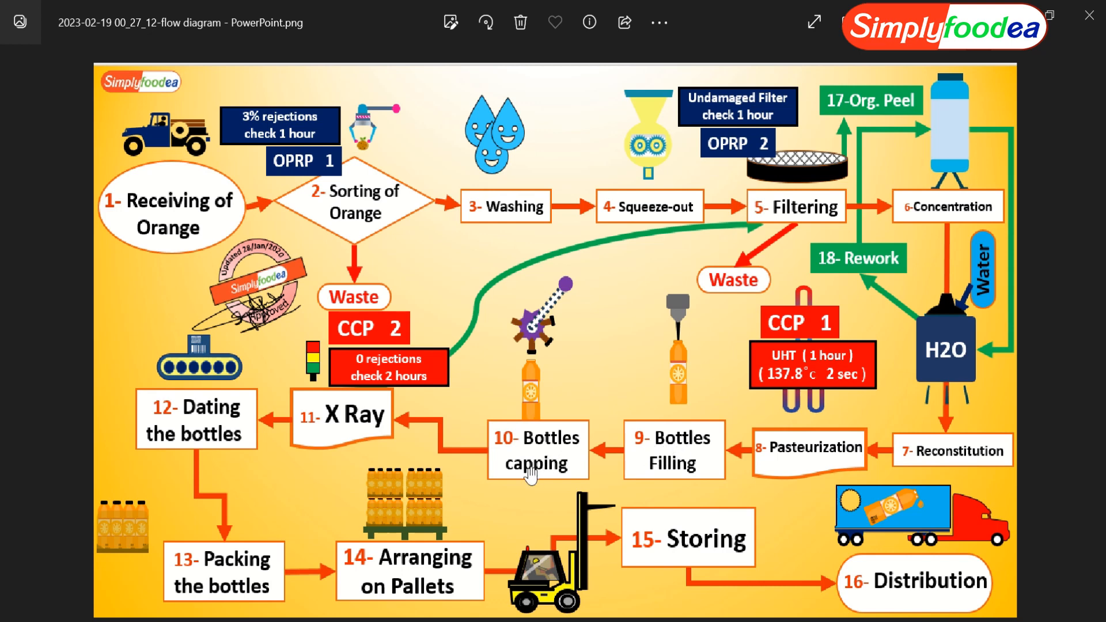
{"action": "mouse_move", "coordinate": [183, 233]}
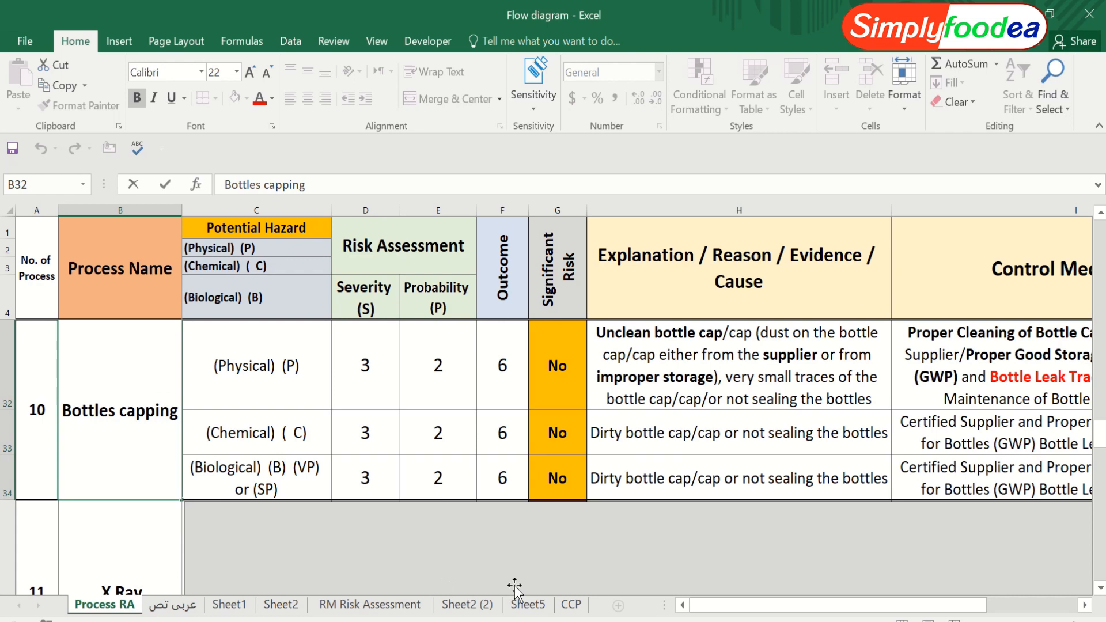
{"action": "scroll", "scroll_direction": "down", "scroll_amount": 3}
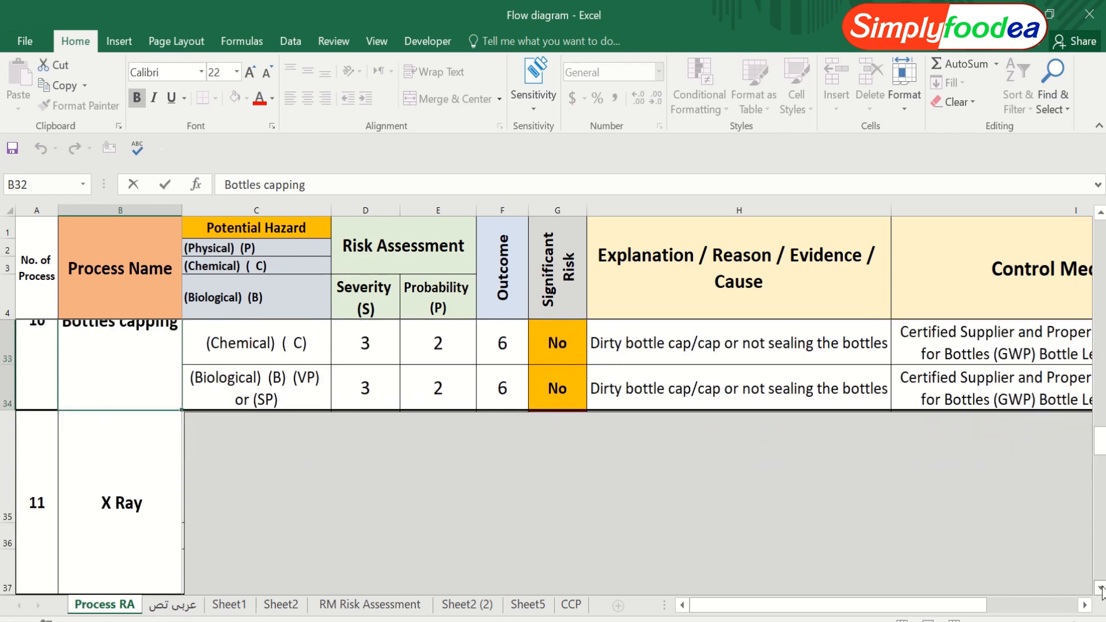
{"action": "mouse_move", "coordinate": [447, 524]}
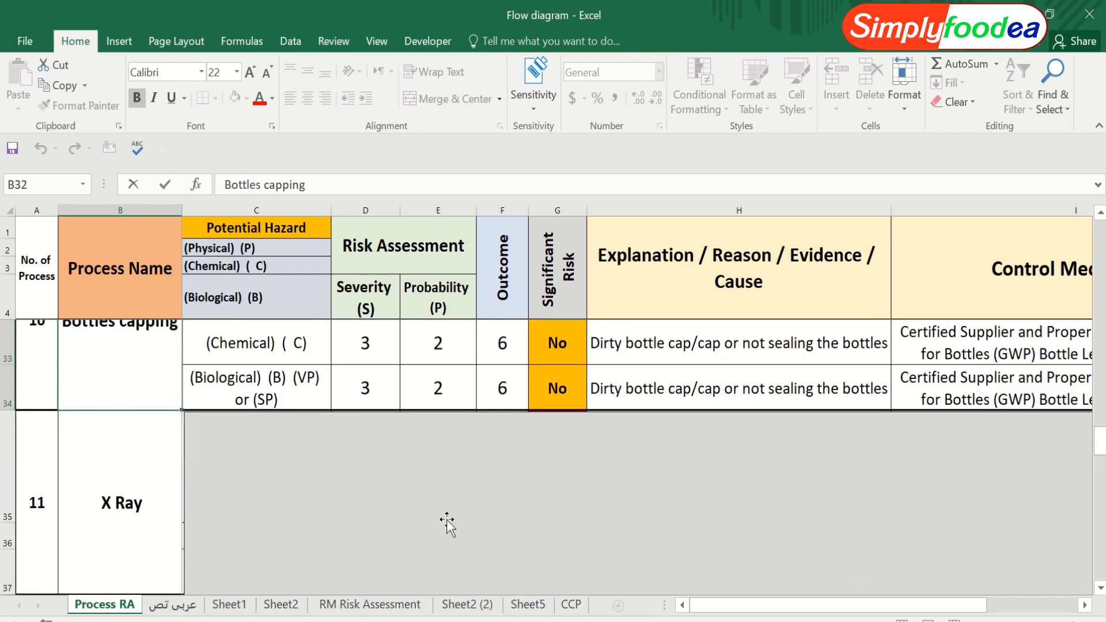
{"action": "mouse_move", "coordinate": [429, 476]}
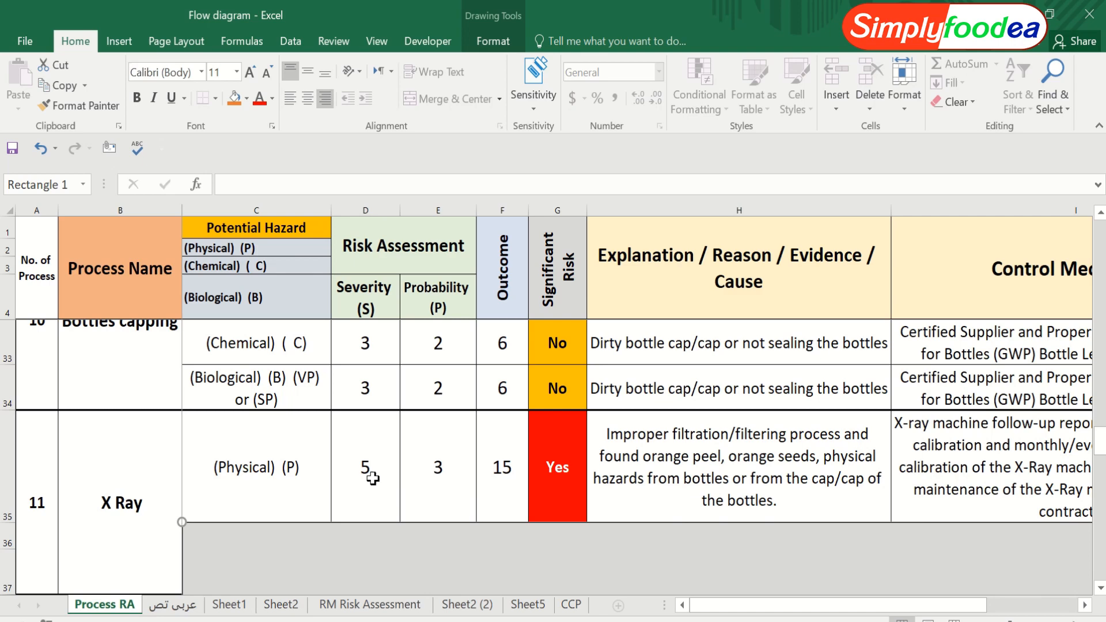
Review the X Ray physical row: probability 3, outcome 15, significant risk Yes and its explanation
{"action": "left_click", "coordinate": [438, 468]}
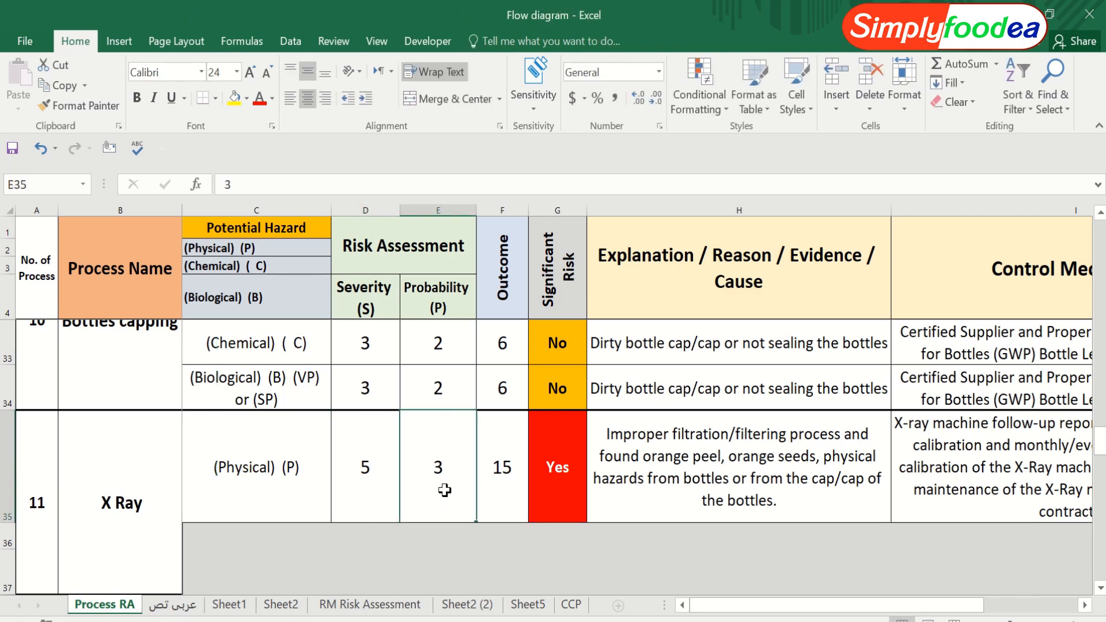
{"action": "left_click", "coordinate": [502, 468]}
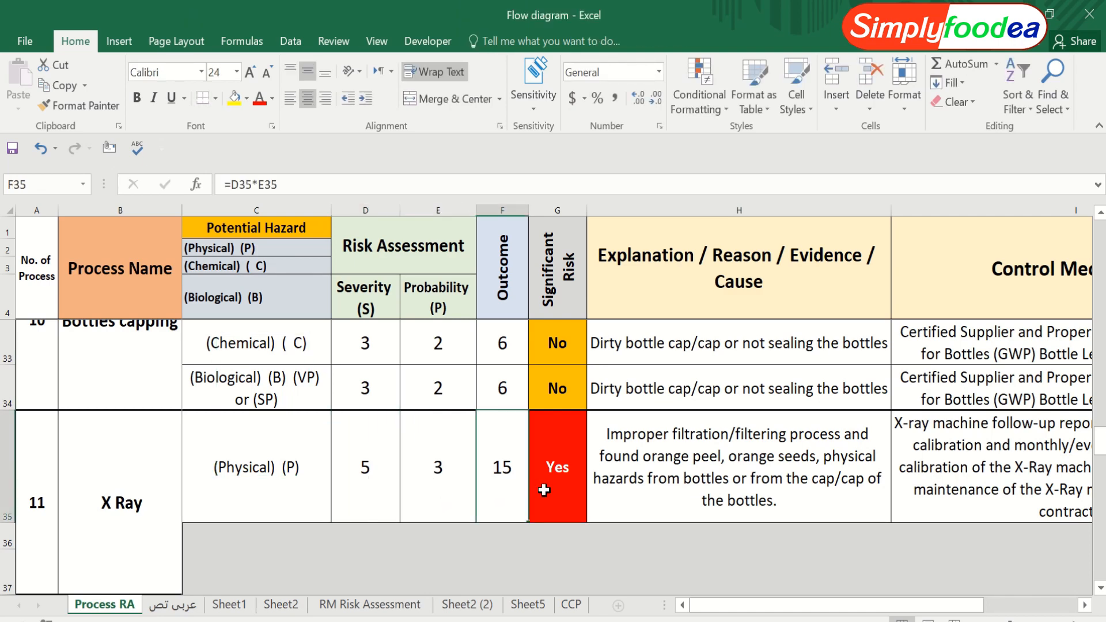
{"action": "left_click", "coordinate": [558, 468]}
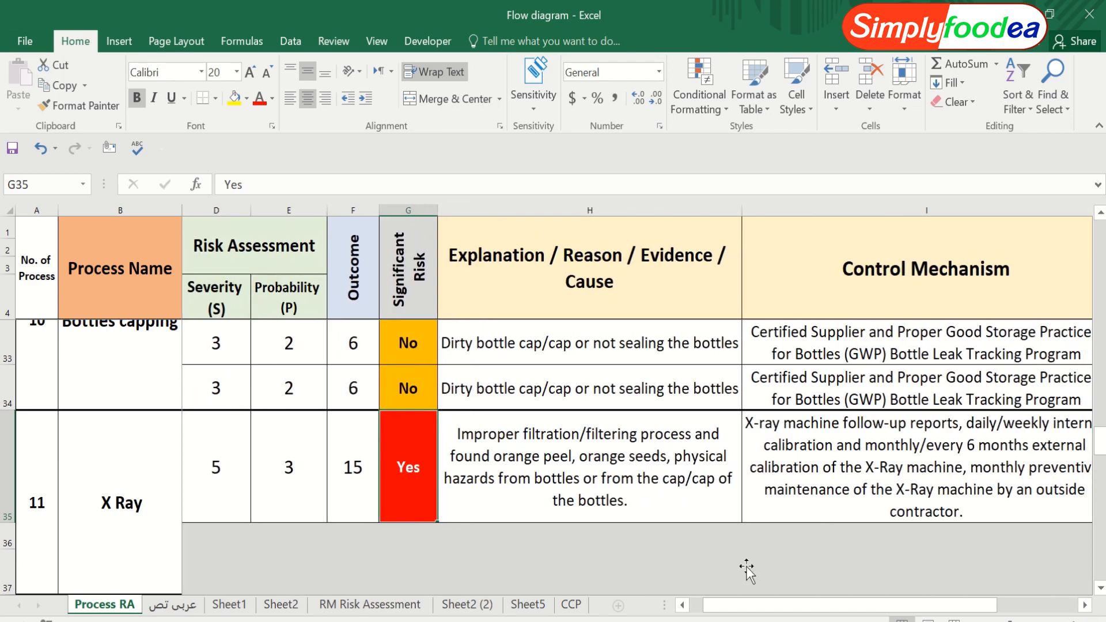
{"action": "mouse_move", "coordinate": [147, 457]}
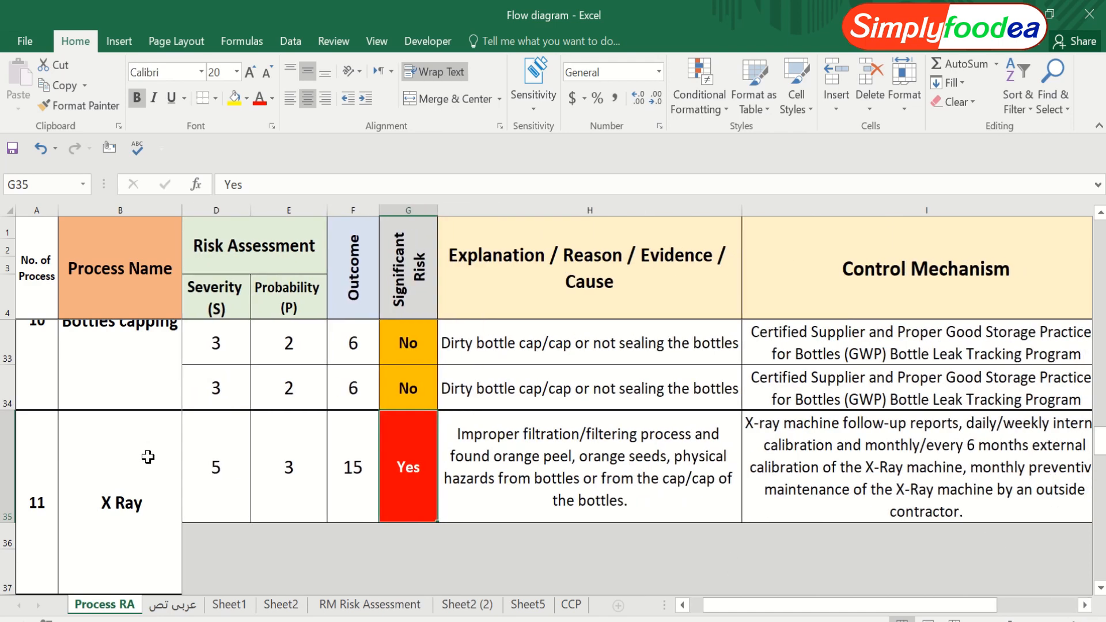
{"action": "mouse_move", "coordinate": [490, 436]}
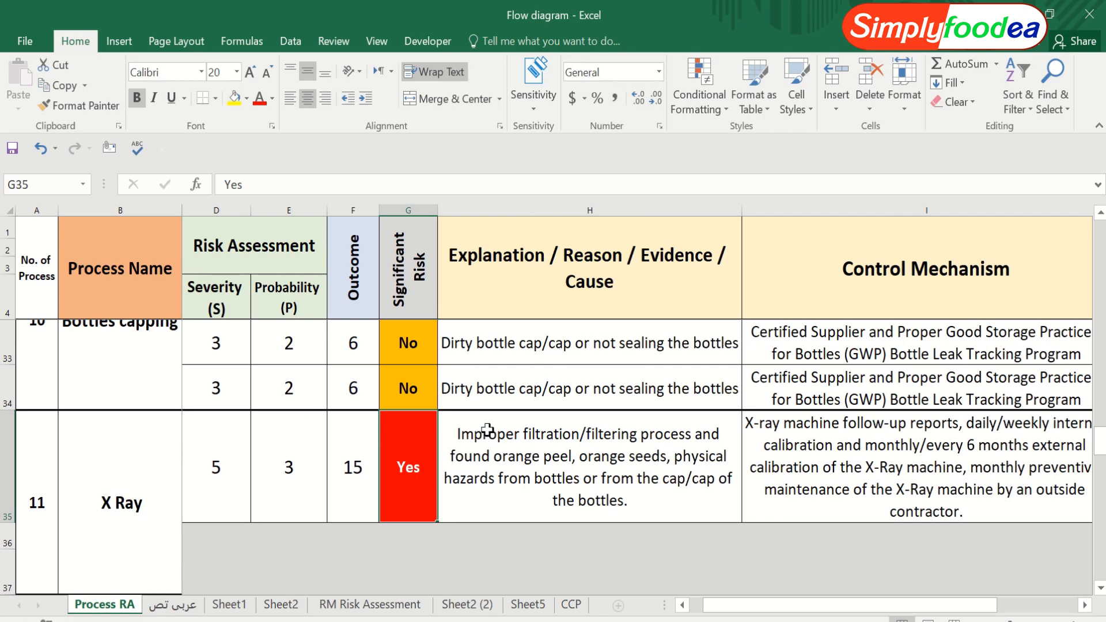
{"action": "left_click", "coordinate": [589, 466]}
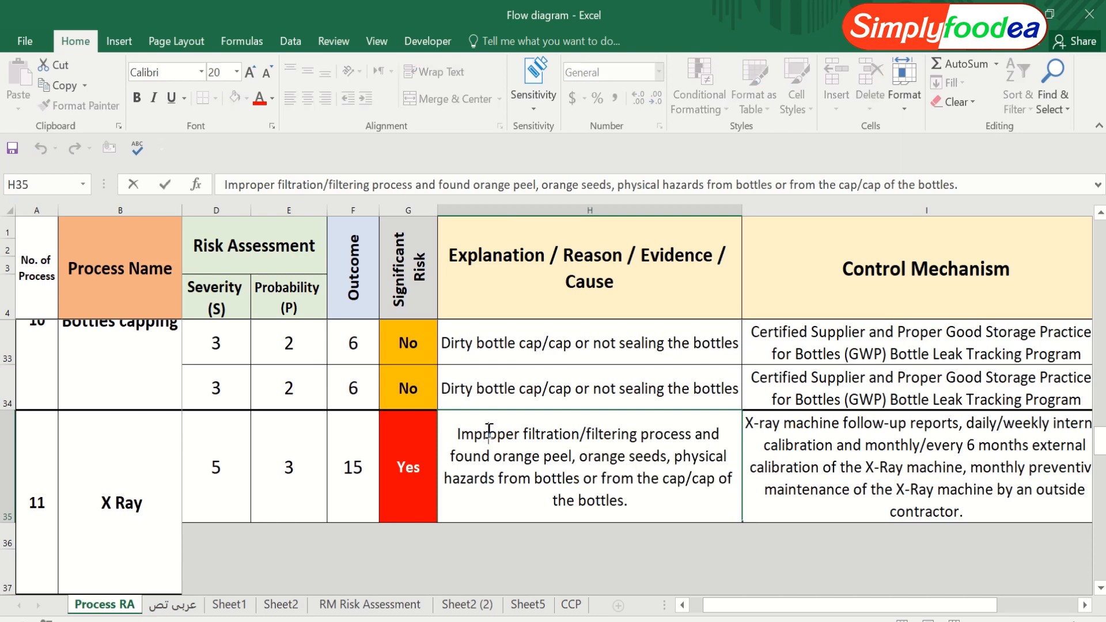
{"action": "double_click", "coordinate": [545, 433]}
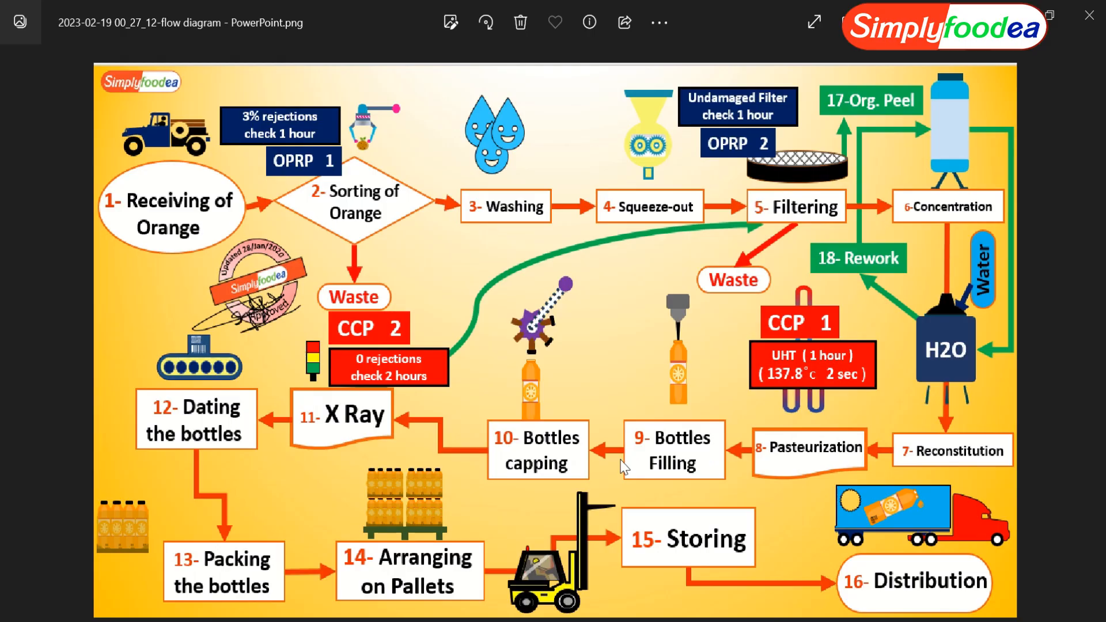
{"action": "mouse_move", "coordinate": [380, 208]}
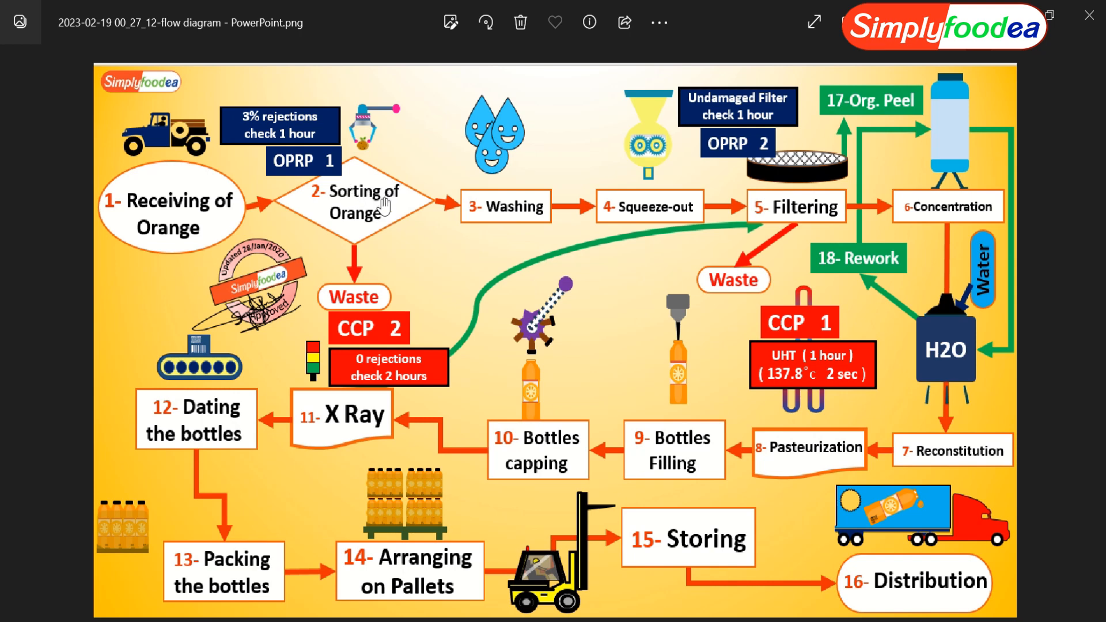
{"action": "mouse_move", "coordinate": [802, 208]}
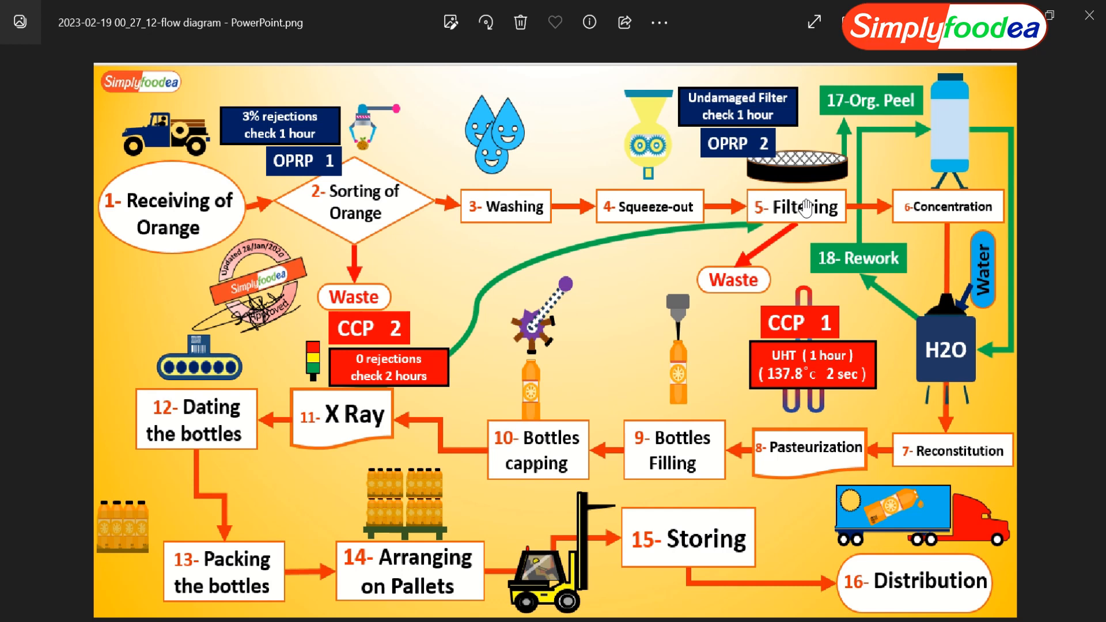
{"action": "mouse_move", "coordinate": [650, 442]}
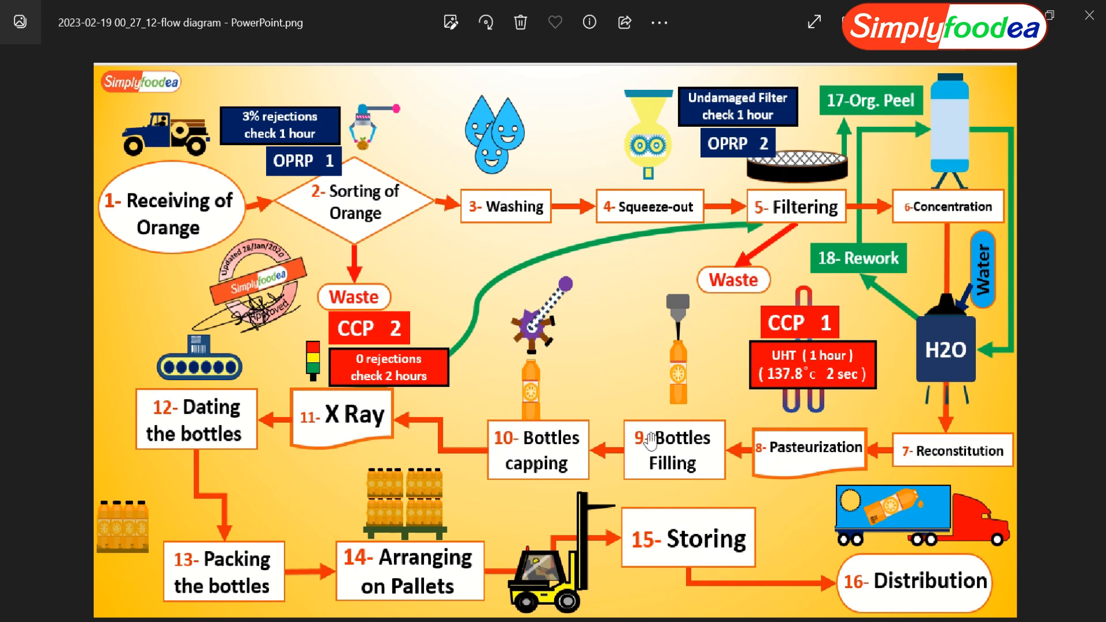
{"action": "mouse_move", "coordinate": [367, 442]}
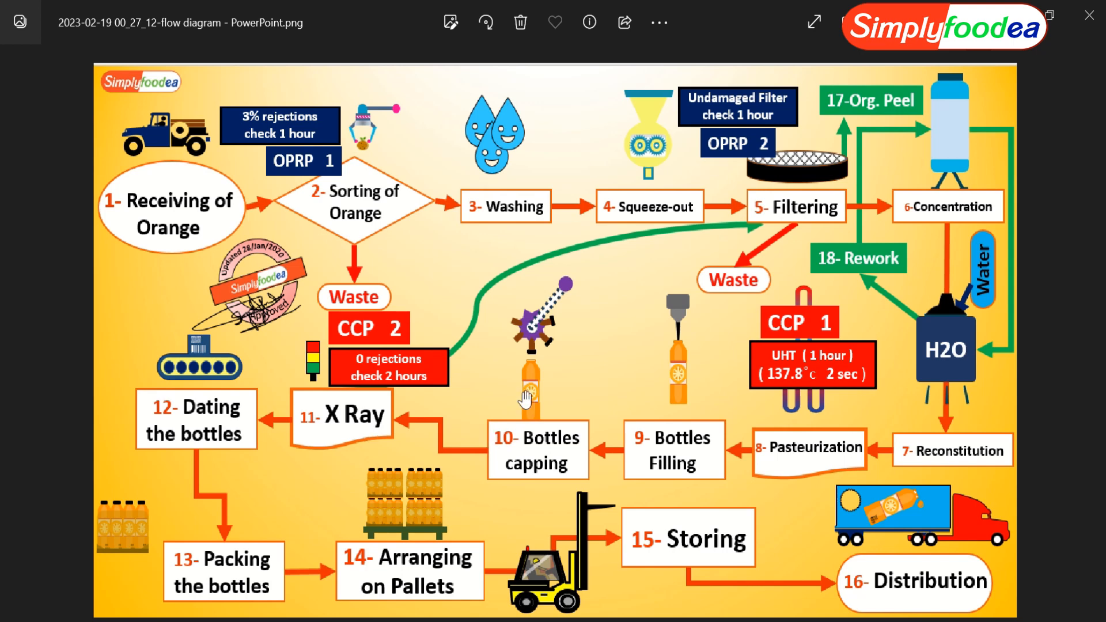
{"action": "mouse_move", "coordinate": [527, 426]}
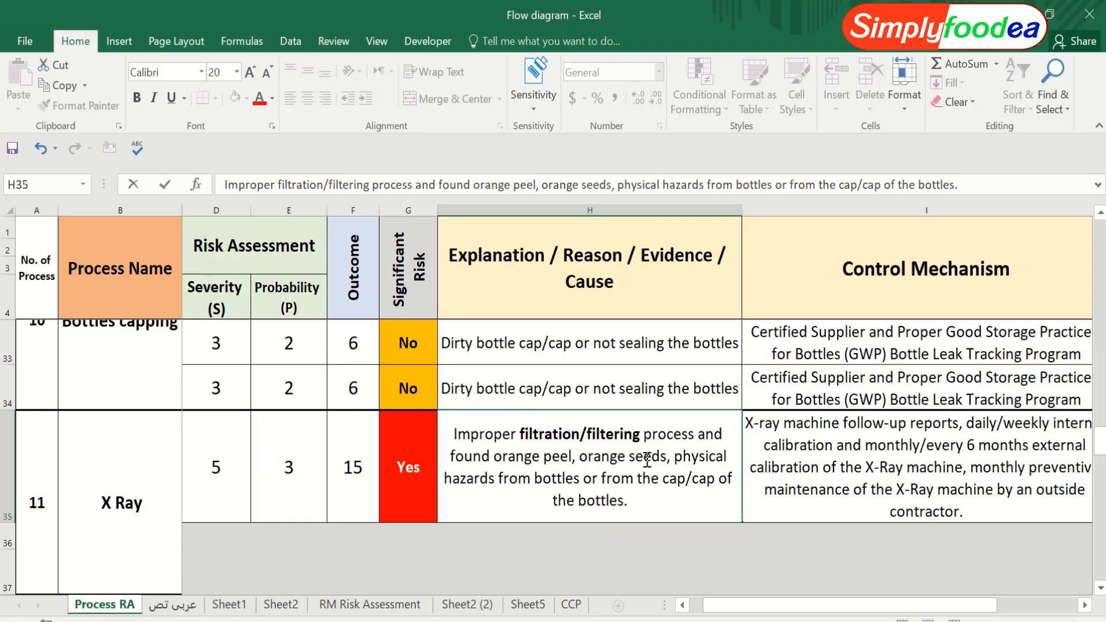
{"action": "mouse_move", "coordinate": [541, 472]}
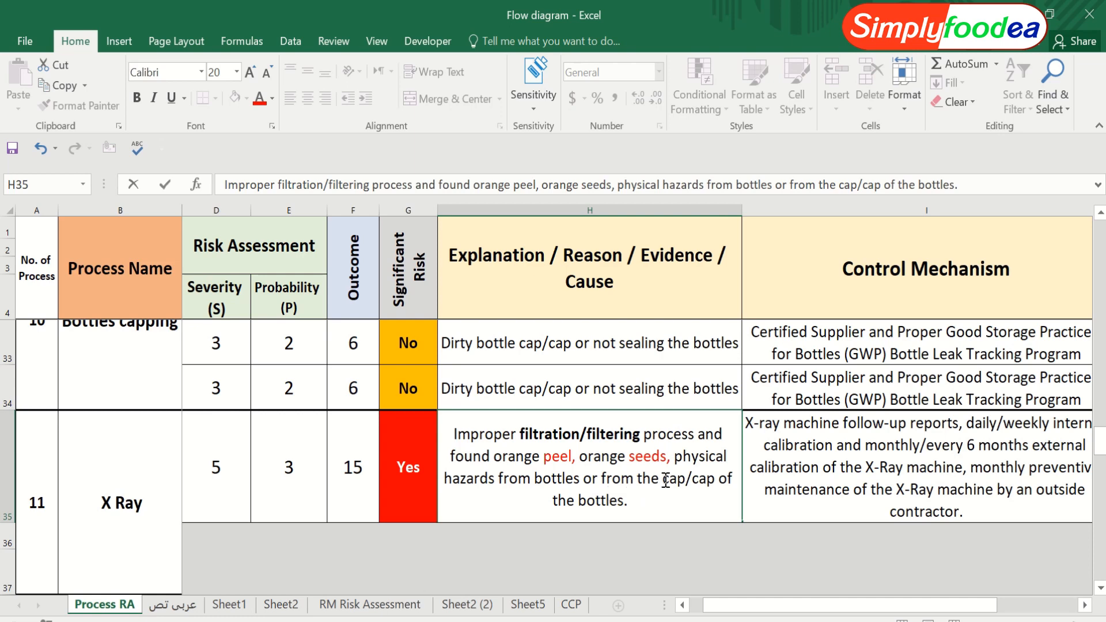
Change 'cap/cap' to 'cap/capsule' in red in the X Ray explanation
{"action": "double_click", "coordinate": [686, 478]}
{"action": "type", "text": "sule"}
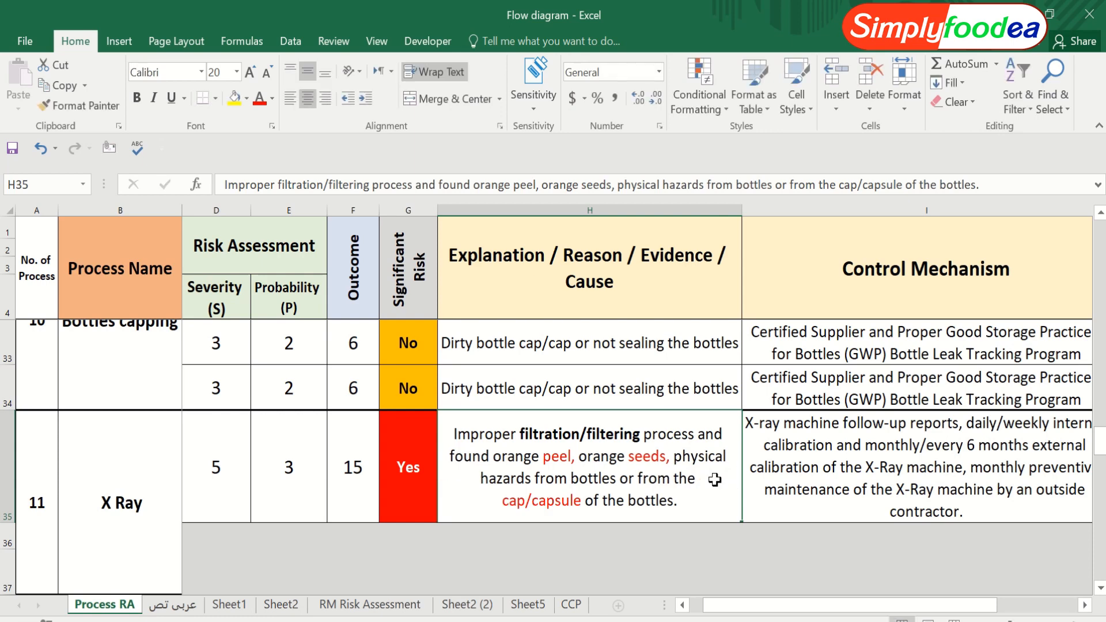
{"action": "left_click", "coordinate": [912, 463]}
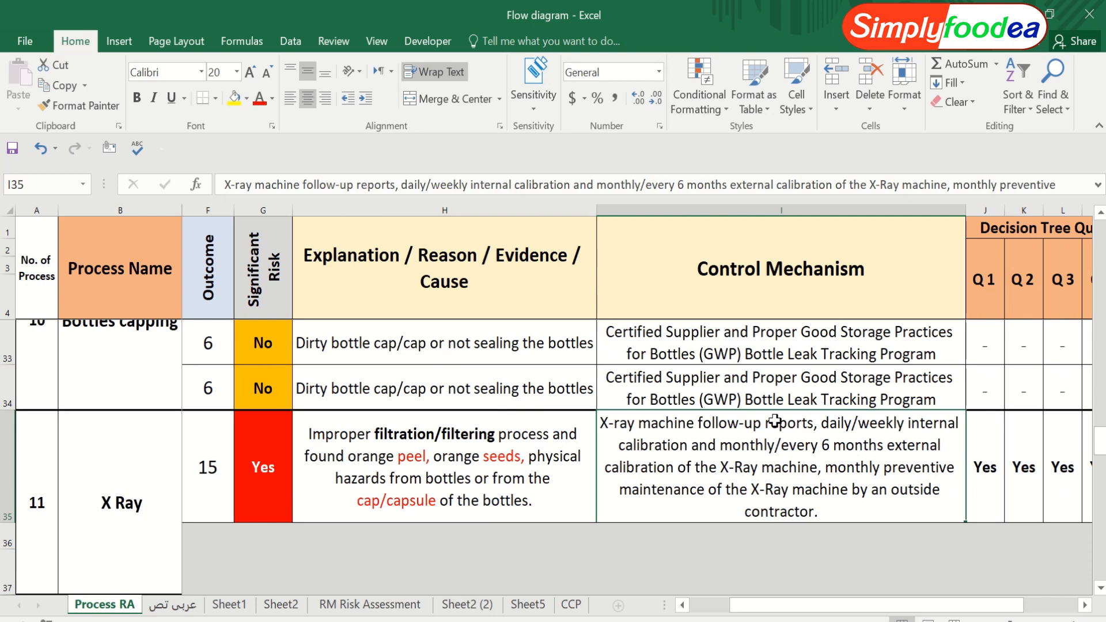
{"action": "mouse_move", "coordinate": [493, 399]}
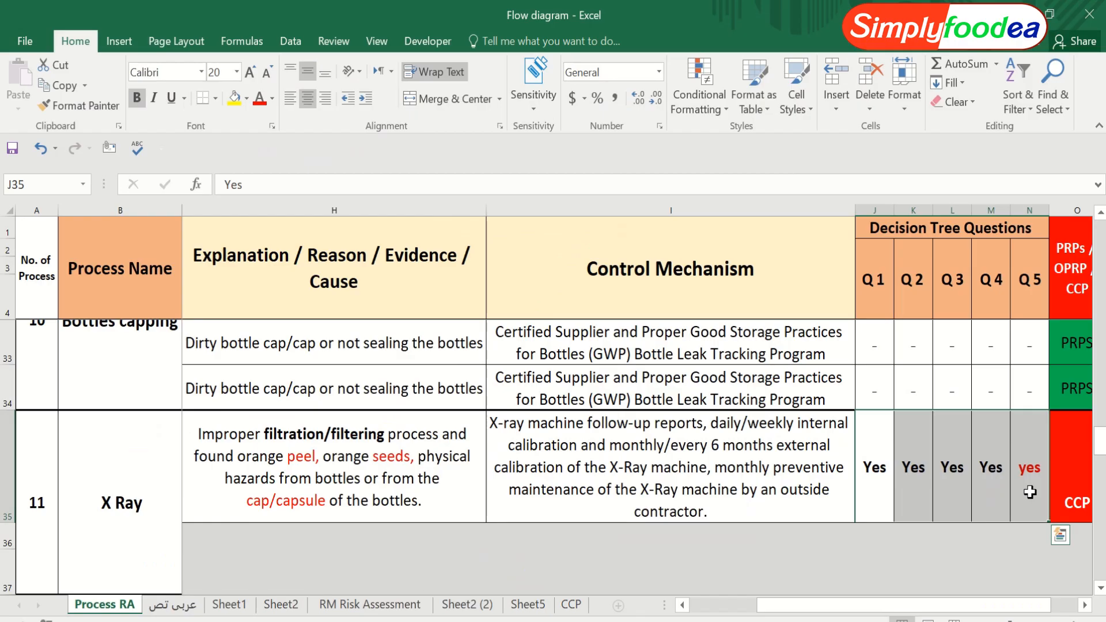
Make 'follow-up reports' bold red in the X Ray control mechanism
{"action": "left_click", "coordinate": [721, 468]}
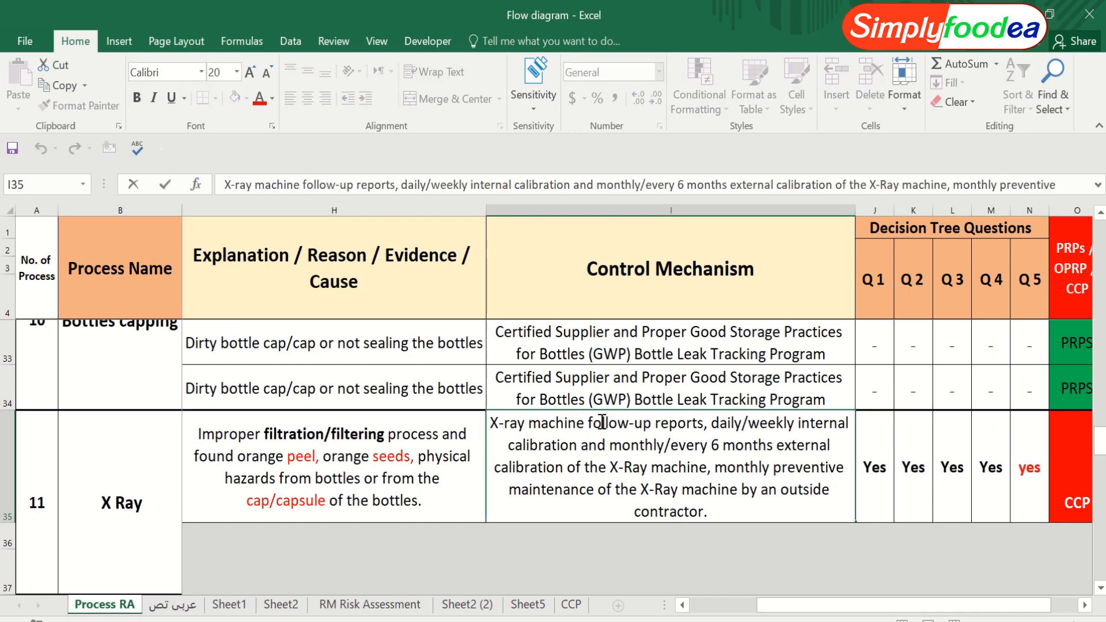
{"action": "double_click", "coordinate": [627, 424]}
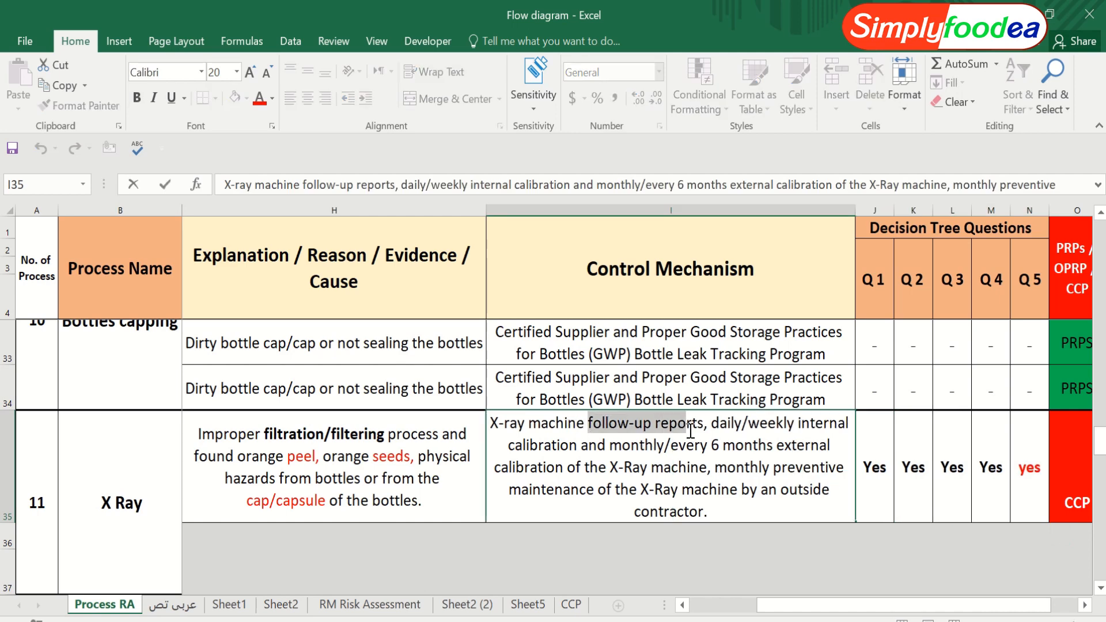
{"action": "left_click", "coordinate": [693, 425]}
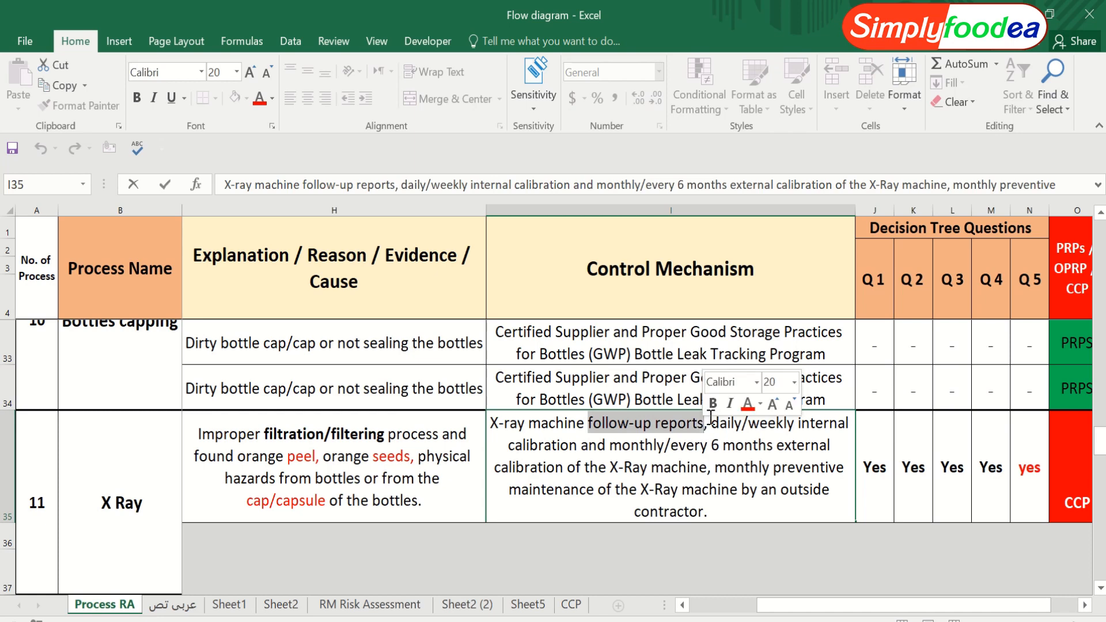
{"action": "left_click", "coordinate": [712, 404]}
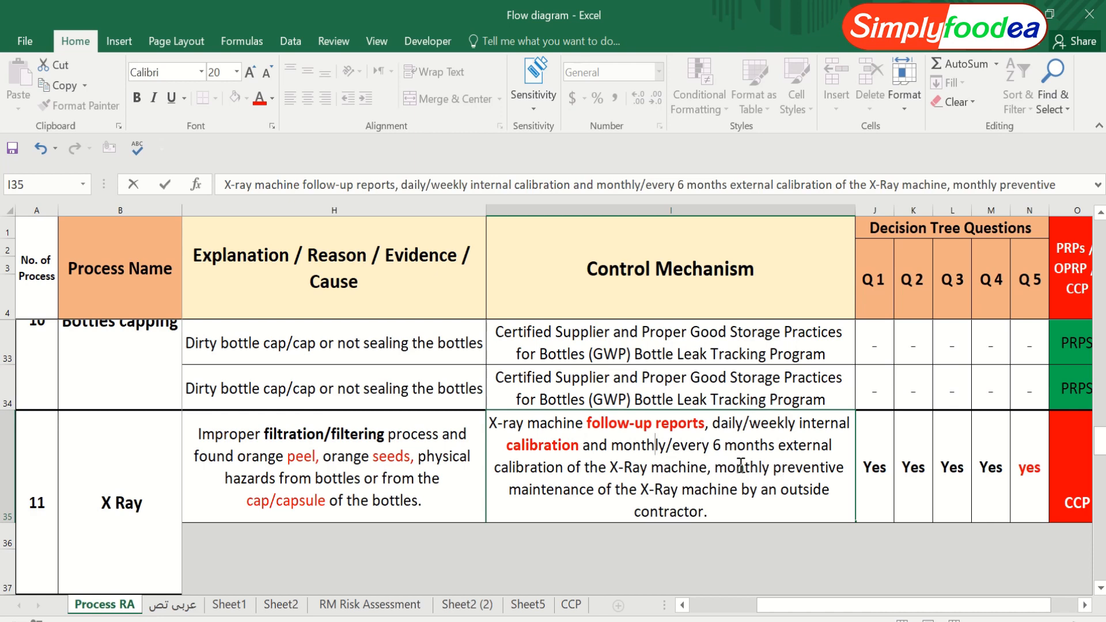
Make 'monthly preventive maintenance' bold red in the same control mechanism
{"action": "left_click_drag", "start_coordinate": [723, 467], "coordinate": [608, 490]}
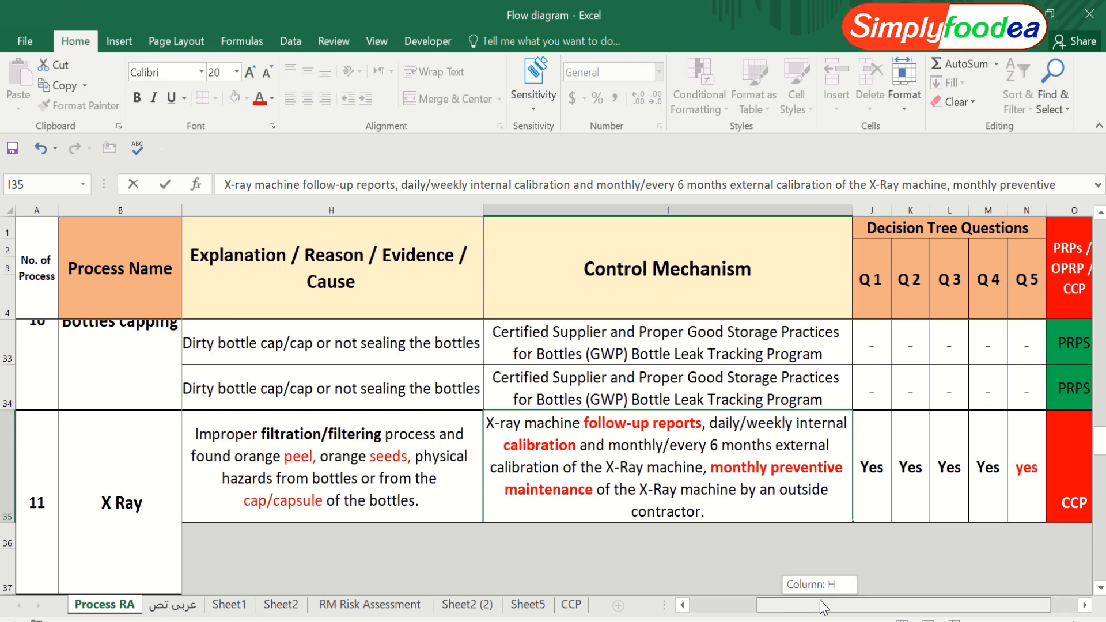
{"action": "scroll", "scroll_direction": "left", "scroll_amount": 3}
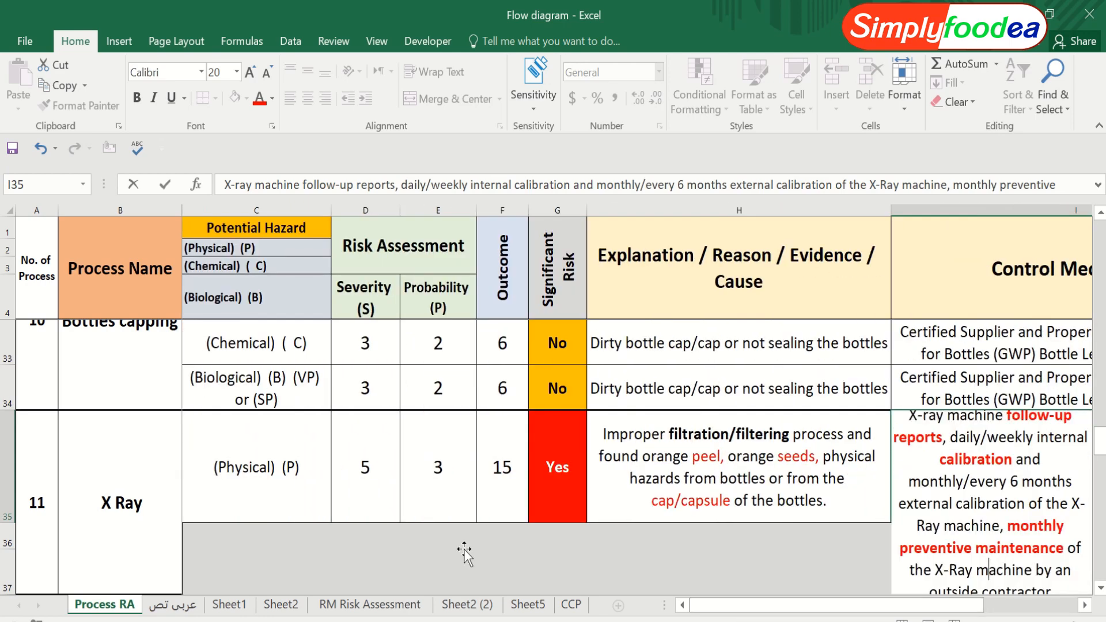
Commit the control mechanism edits and show the X Ray chemical and biological rows rated No
{"action": "left_click", "coordinate": [250, 466]}
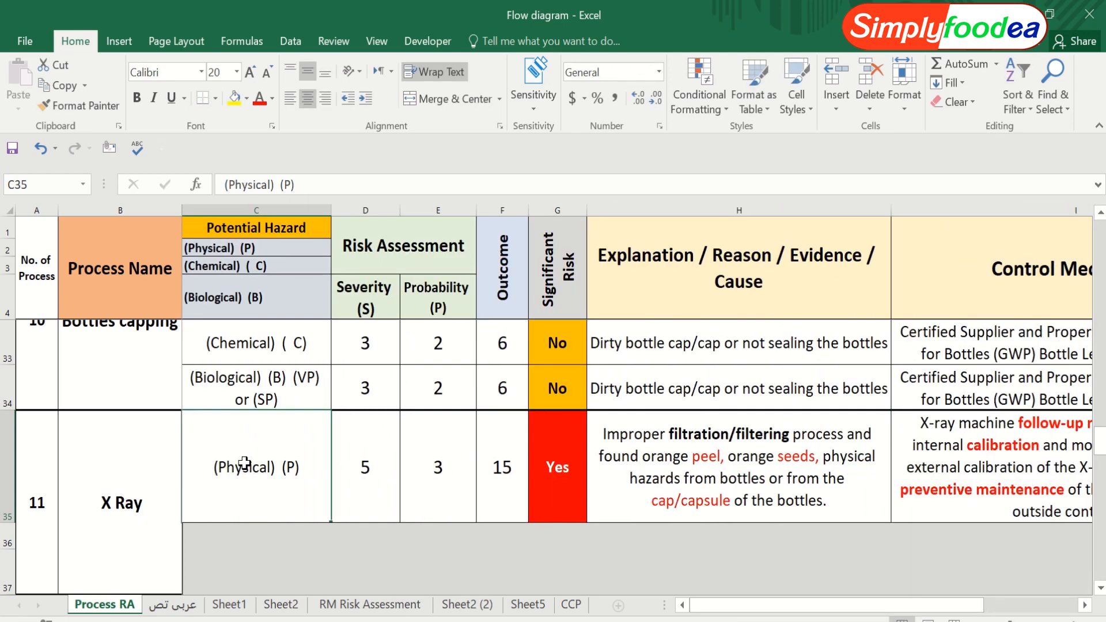
{"action": "left_click", "coordinate": [118, 502]}
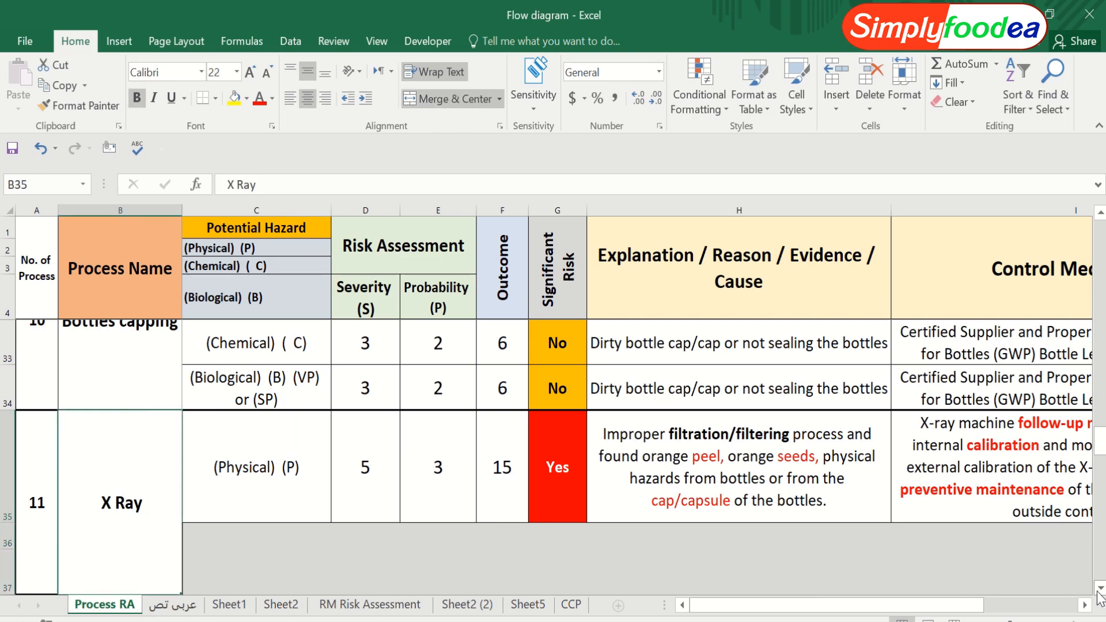
{"action": "scroll", "scroll_direction": "down", "scroll_amount": 3}
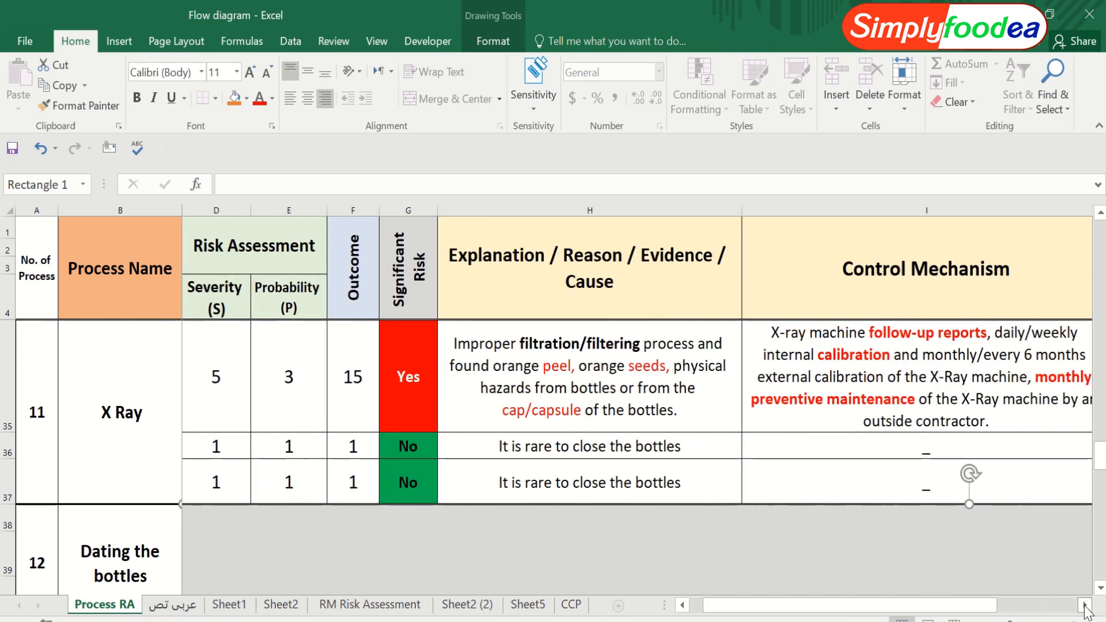
{"action": "scroll", "scroll_direction": "right", "scroll_amount": 3}
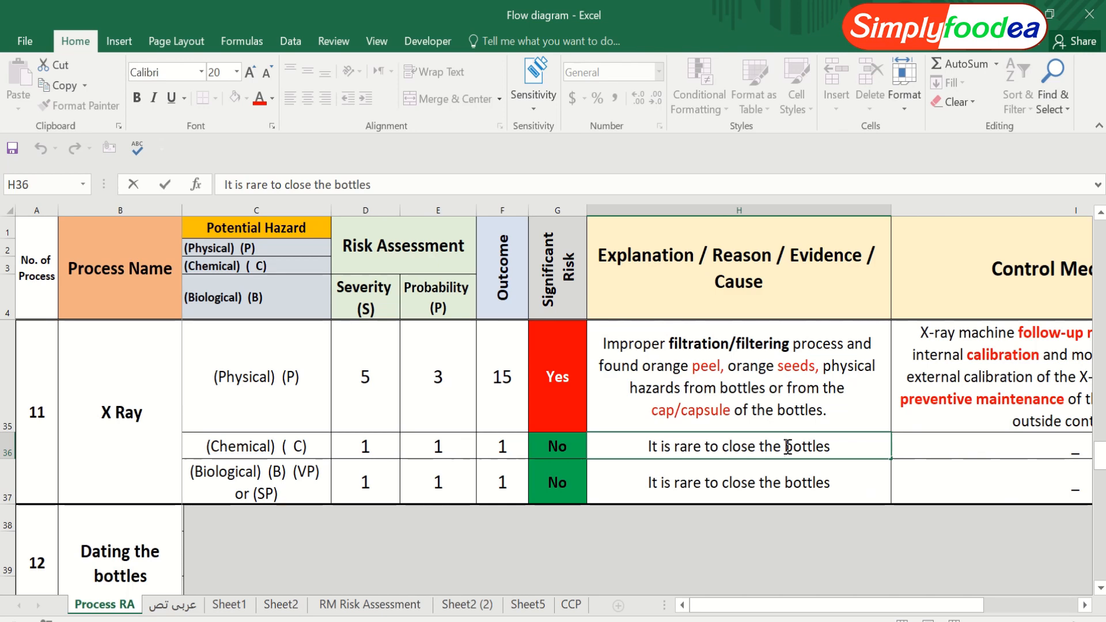
{"action": "mouse_move", "coordinate": [739, 451]}
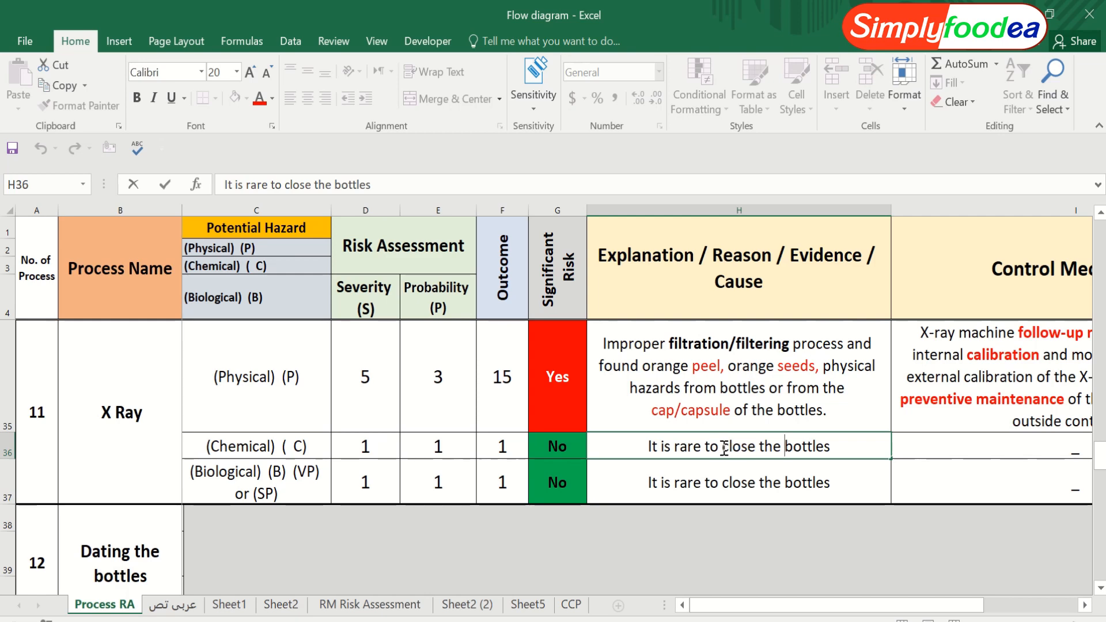
Replace 'close the bottles' wording in the chemical explanation with 'the fill' text
{"action": "left_click_drag", "start_coordinate": [724, 446], "coordinate": [831, 446]}
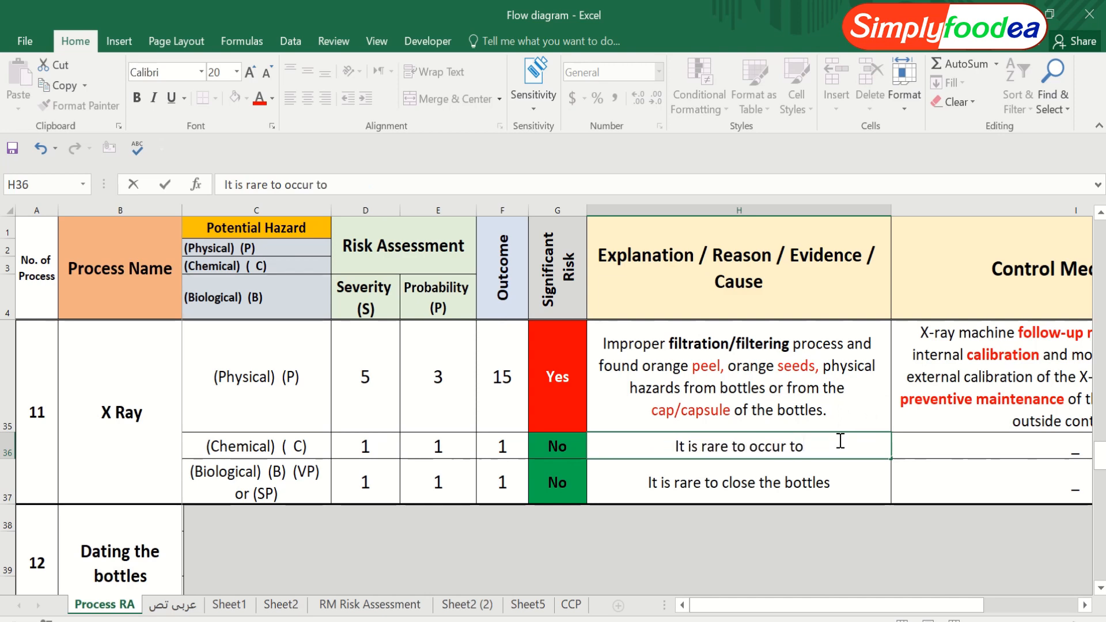
{"action": "type", "text": "the filled bottles"}
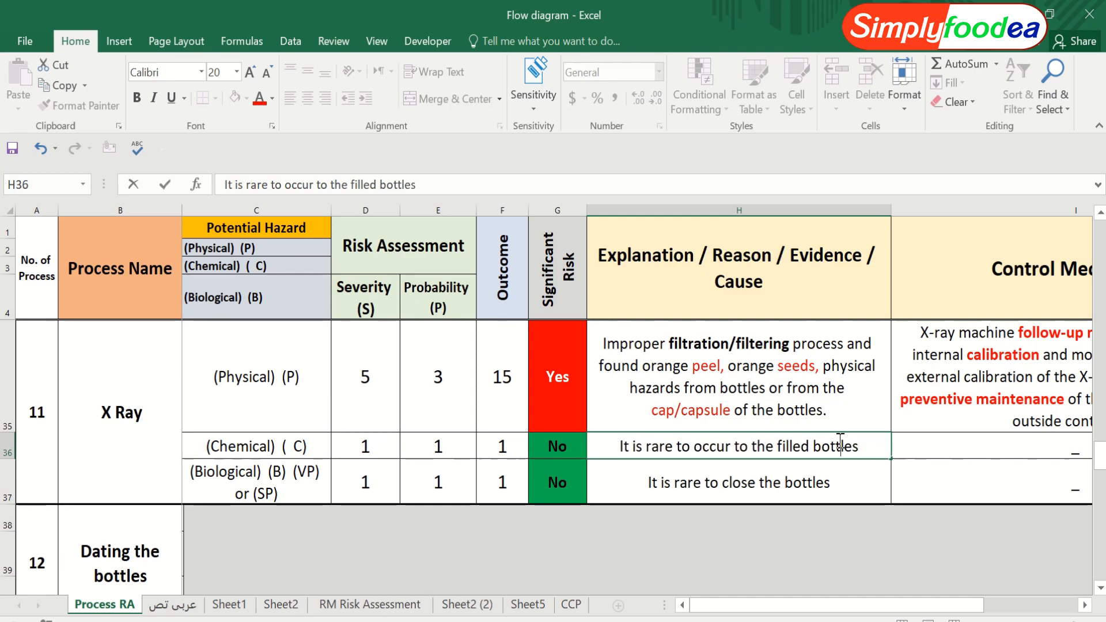
{"action": "mouse_move", "coordinate": [869, 452]}
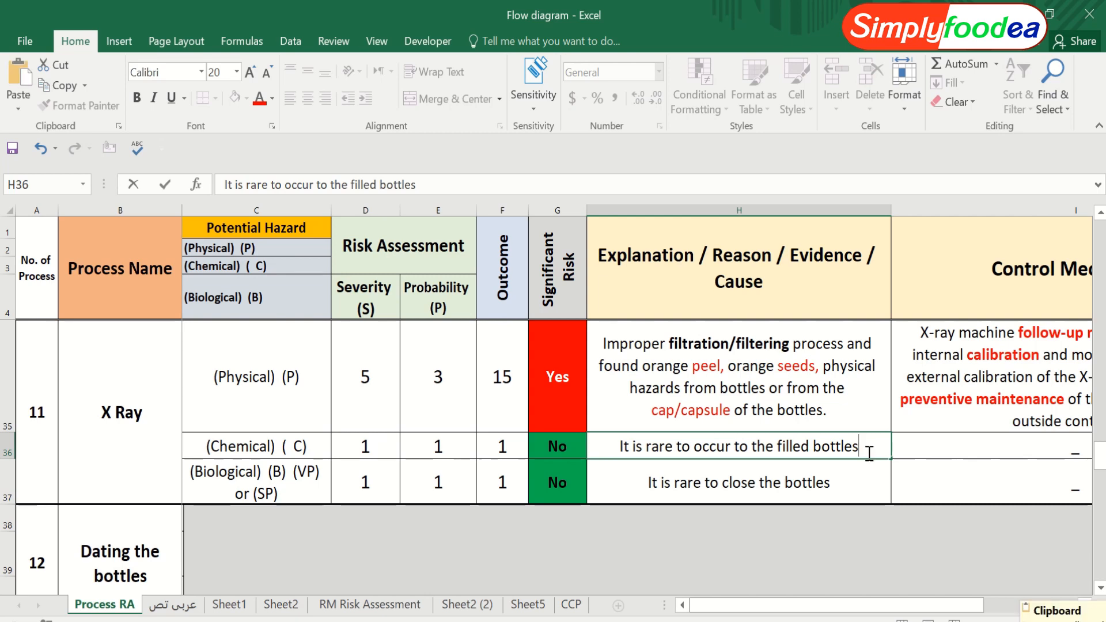
Set the biological explanation to 'It is rare to occur to the filled bottles'
{"action": "triple_click", "coordinate": [737, 447]}
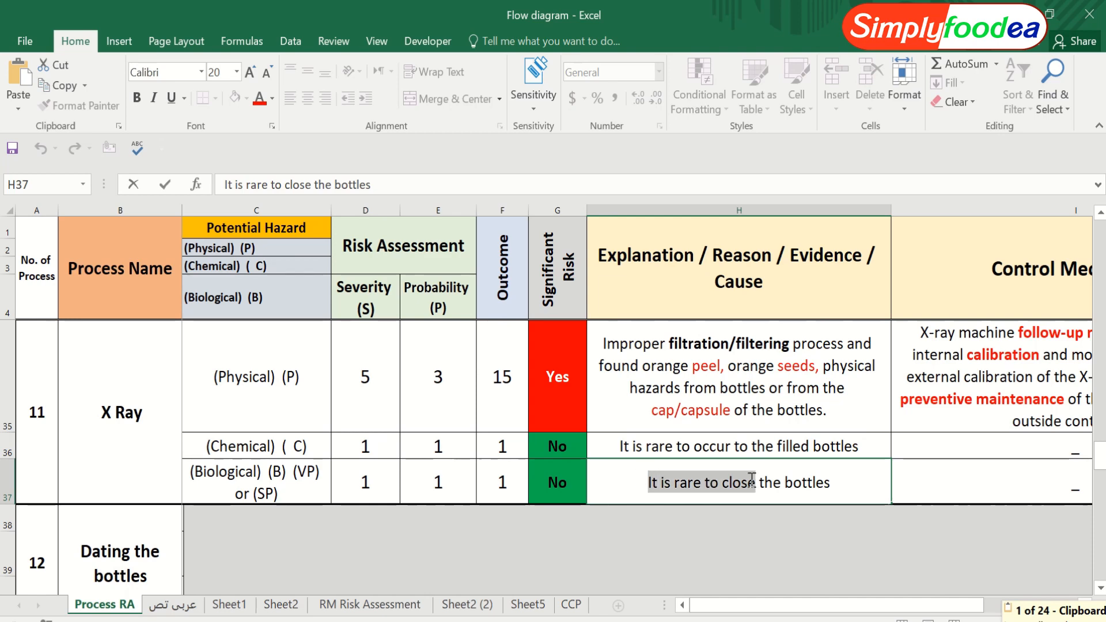
{"action": "type", "text": "It is rare to occur to the filled bottles"}
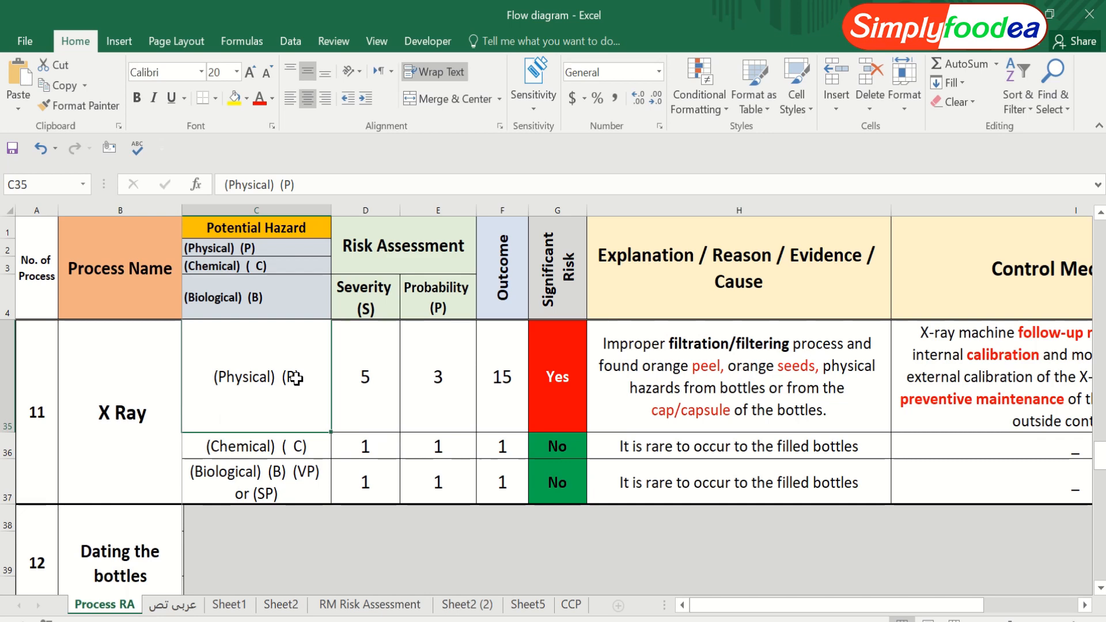
{"action": "mouse_move", "coordinate": [1045, 547]}
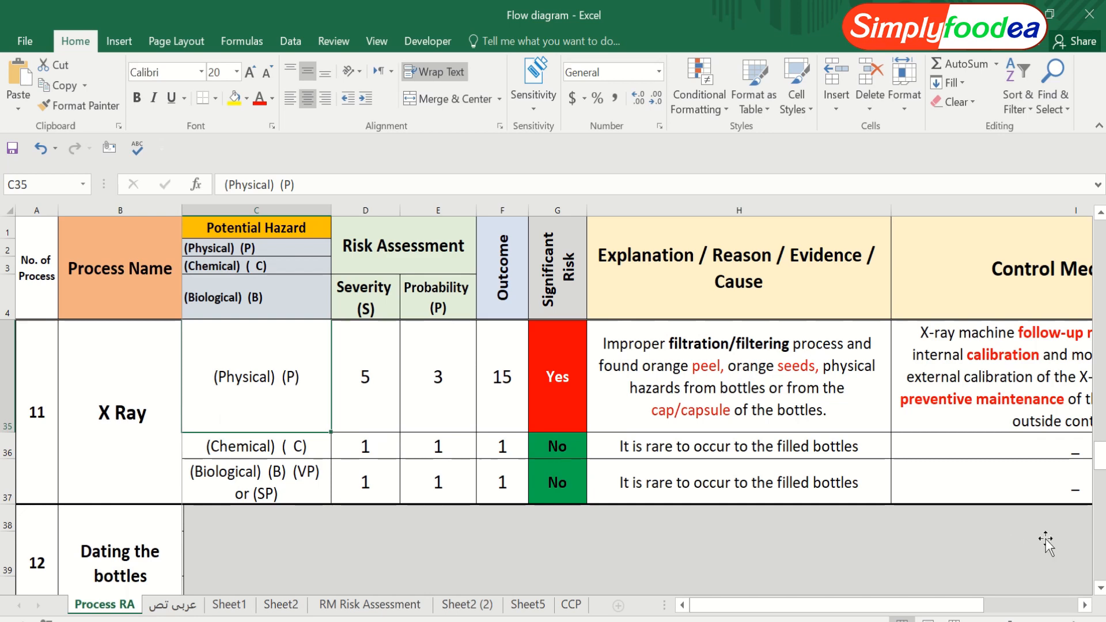
{"action": "scroll", "scroll_direction": "down", "scroll_amount": 3}
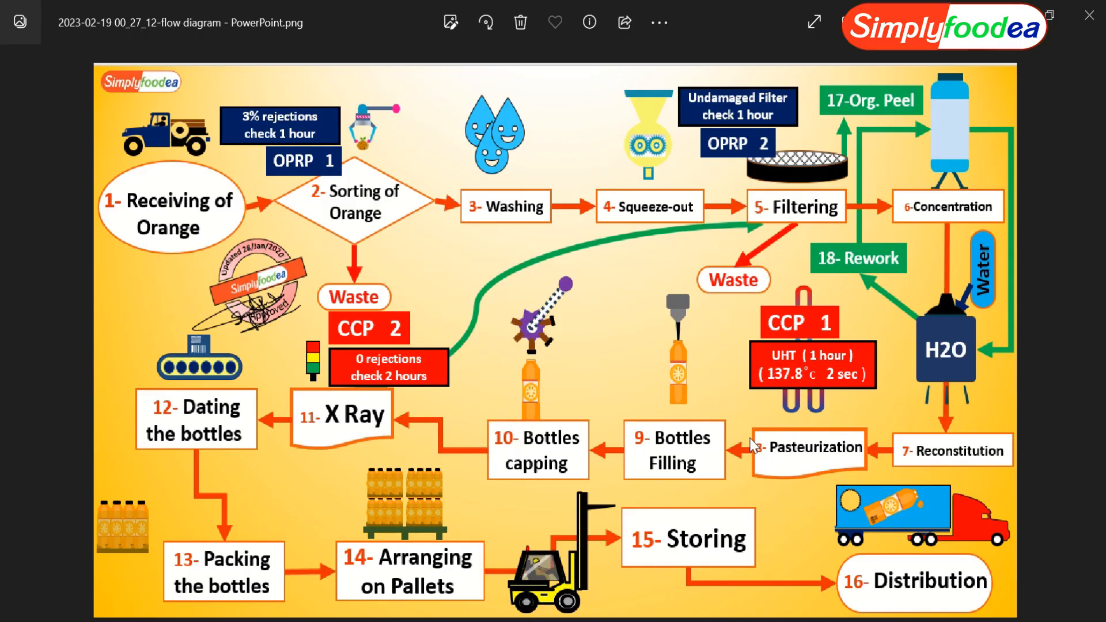
{"action": "mouse_move", "coordinate": [193, 437]}
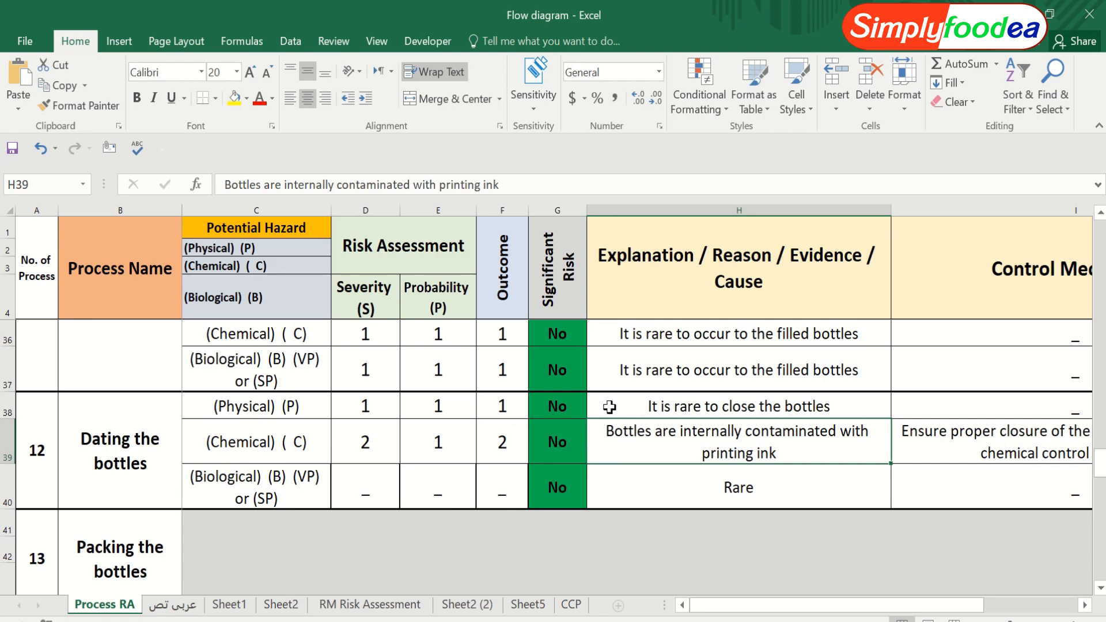
Correct the Dating the bottles physical explanation to 'It is rare to occur to the filled bottles'
{"action": "left_click", "coordinate": [738, 406]}
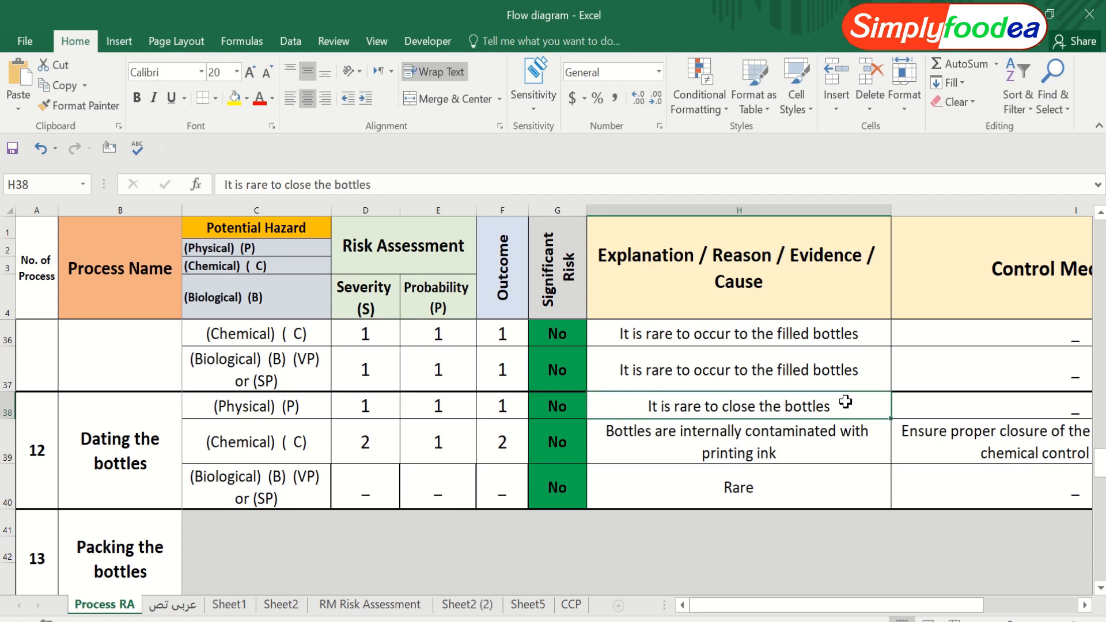
{"action": "double_click", "coordinate": [739, 406]}
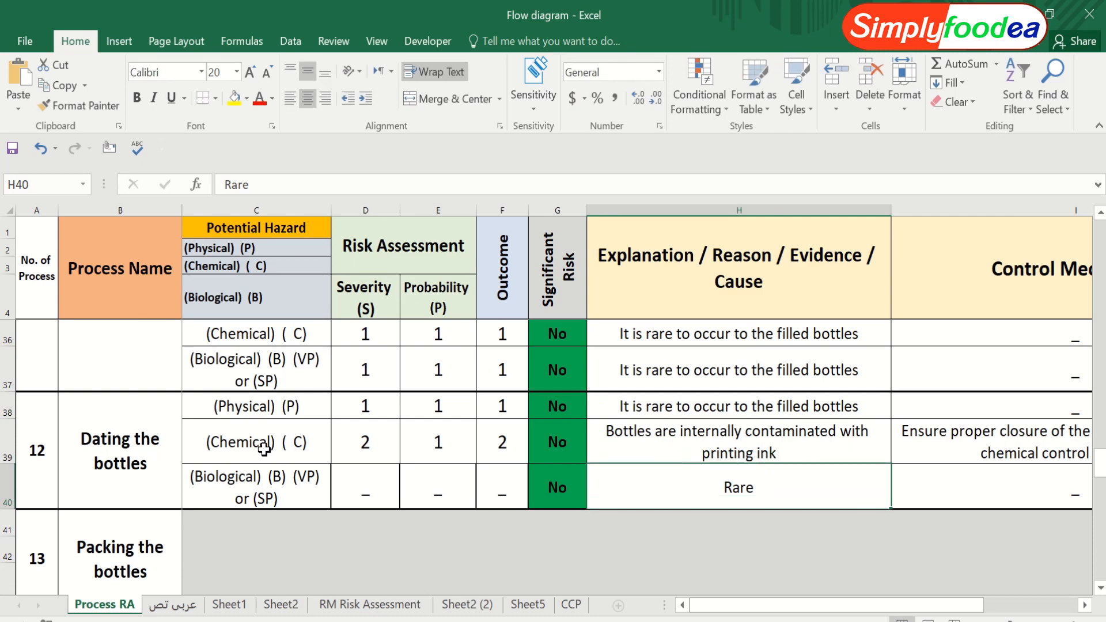
{"action": "left_click", "coordinate": [256, 443]}
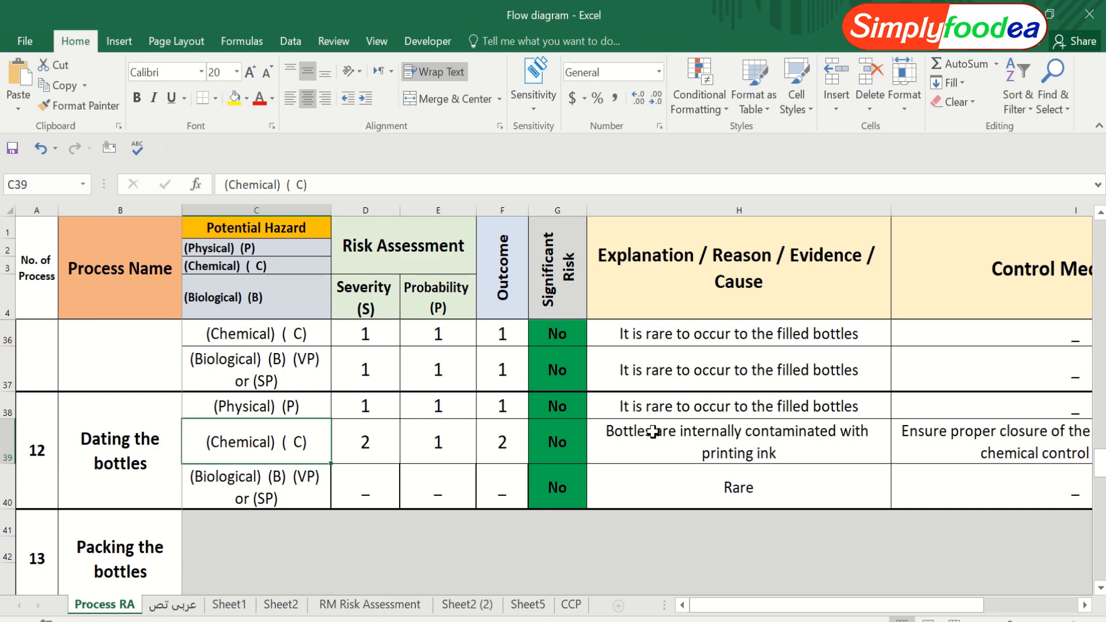
Make 'printing ink' bold in the Dating the bottles chemical explanation
{"action": "left_click", "coordinate": [739, 442]}
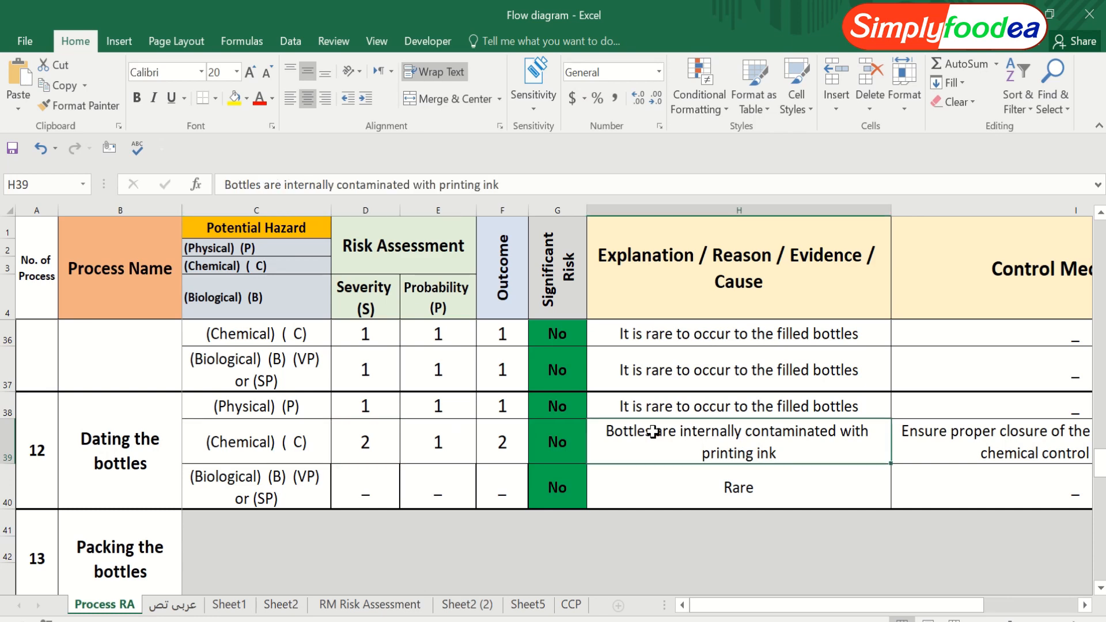
{"action": "mouse_move", "coordinate": [950, 621]}
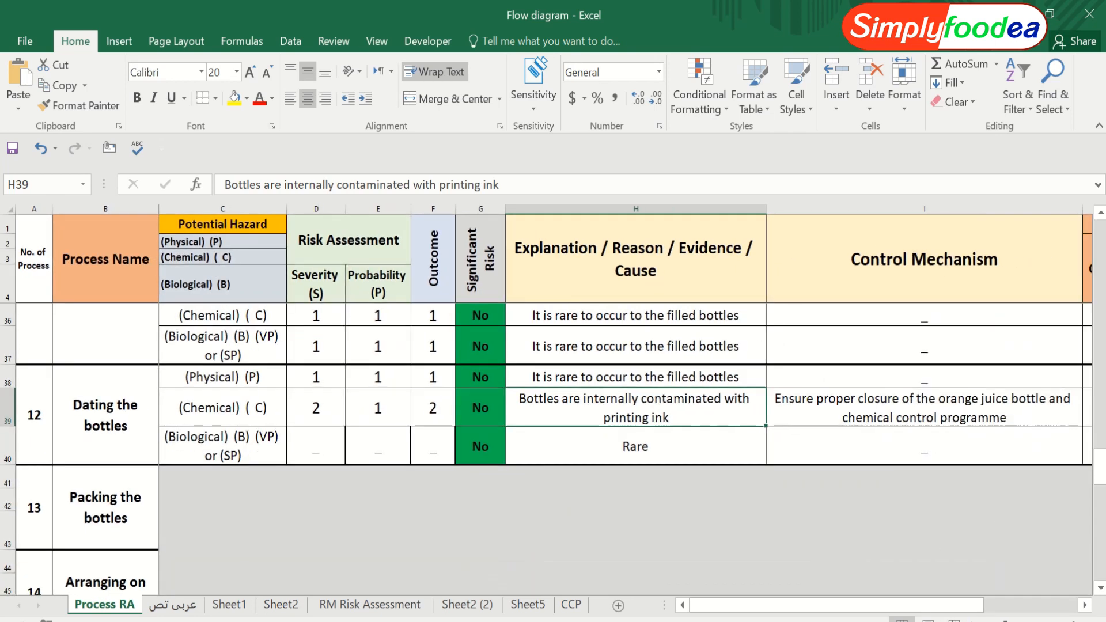
{"action": "mouse_move", "coordinate": [666, 419]}
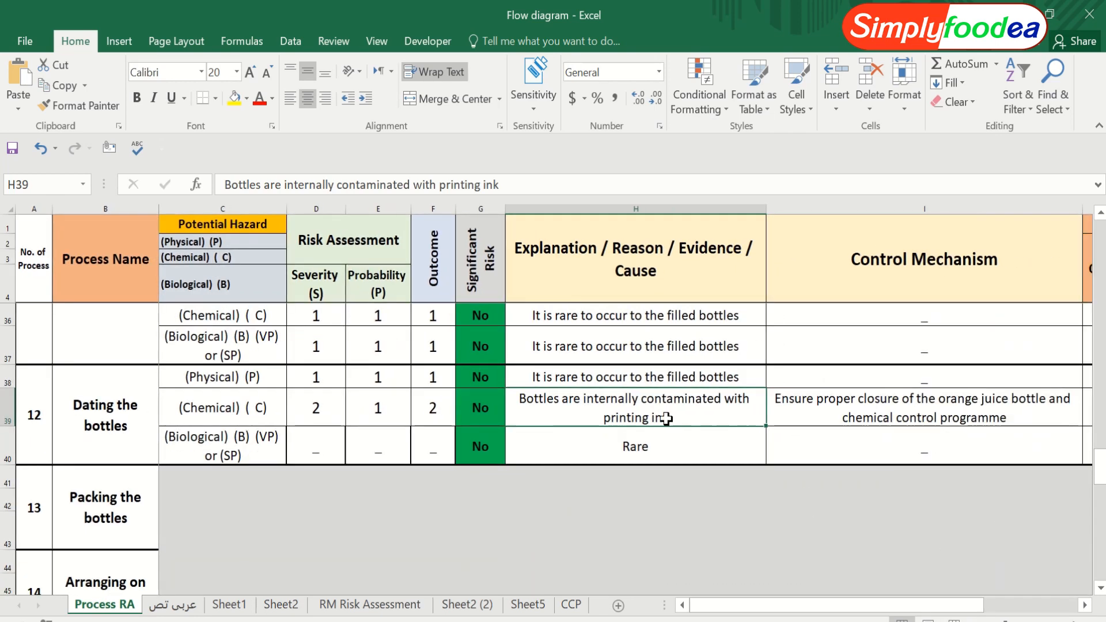
{"action": "mouse_move", "coordinate": [476, 412]}
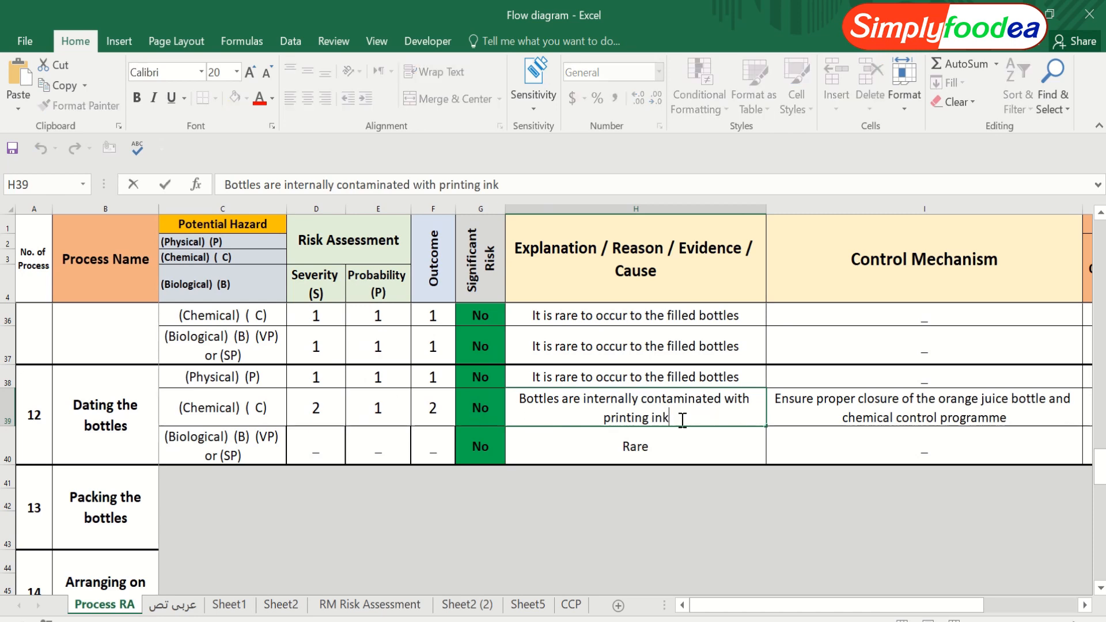
{"action": "double_click", "coordinate": [618, 418]}
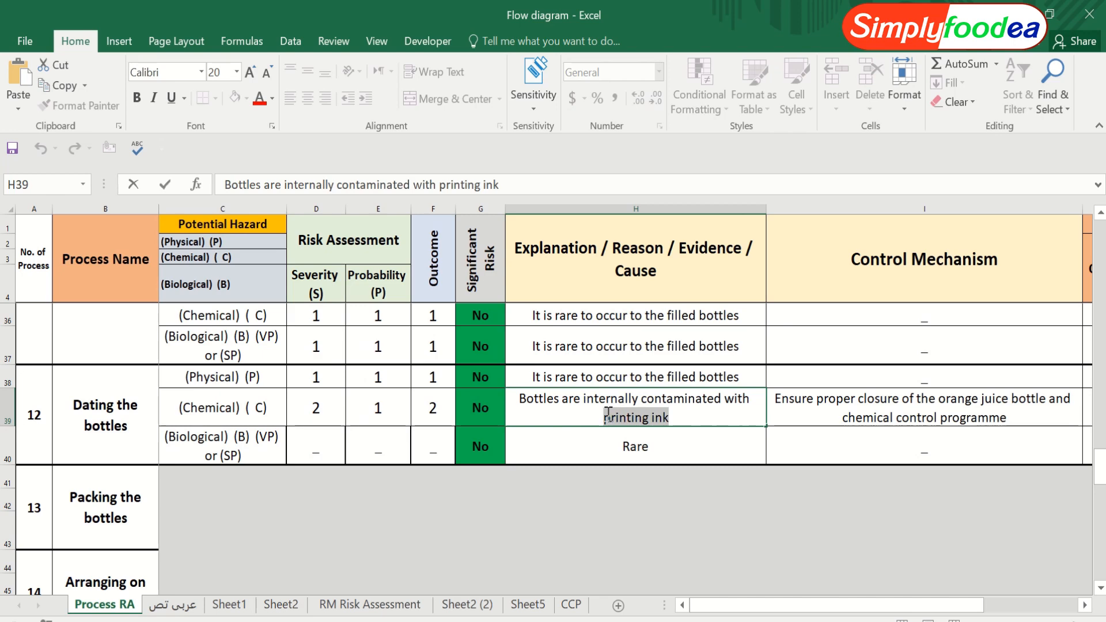
{"action": "double_click", "coordinate": [621, 418]}
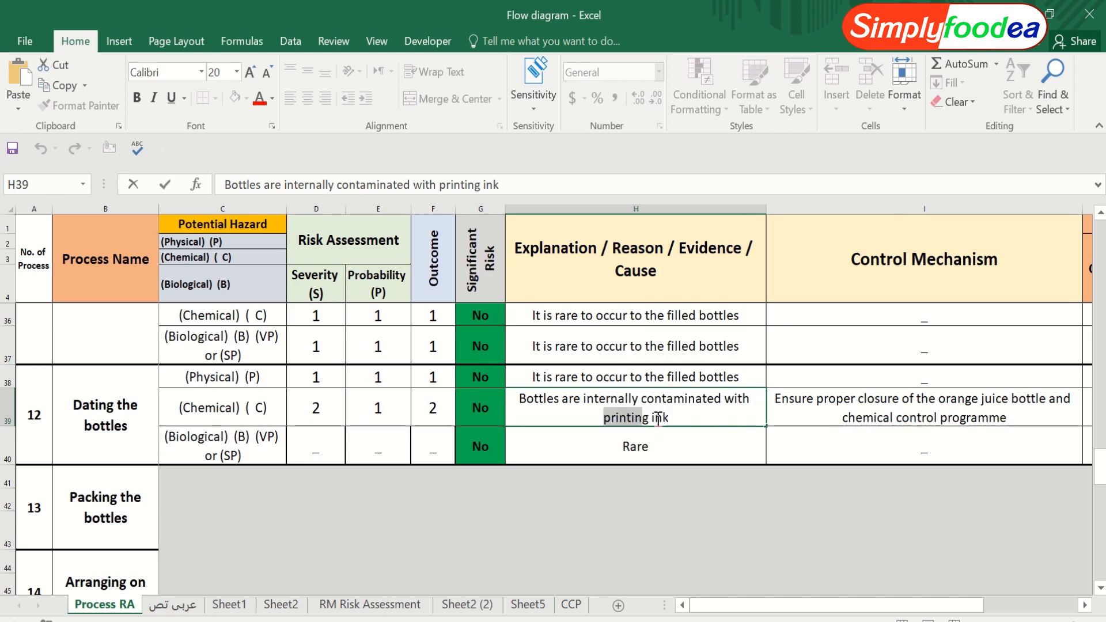
{"action": "right_click", "coordinate": [635, 418]}
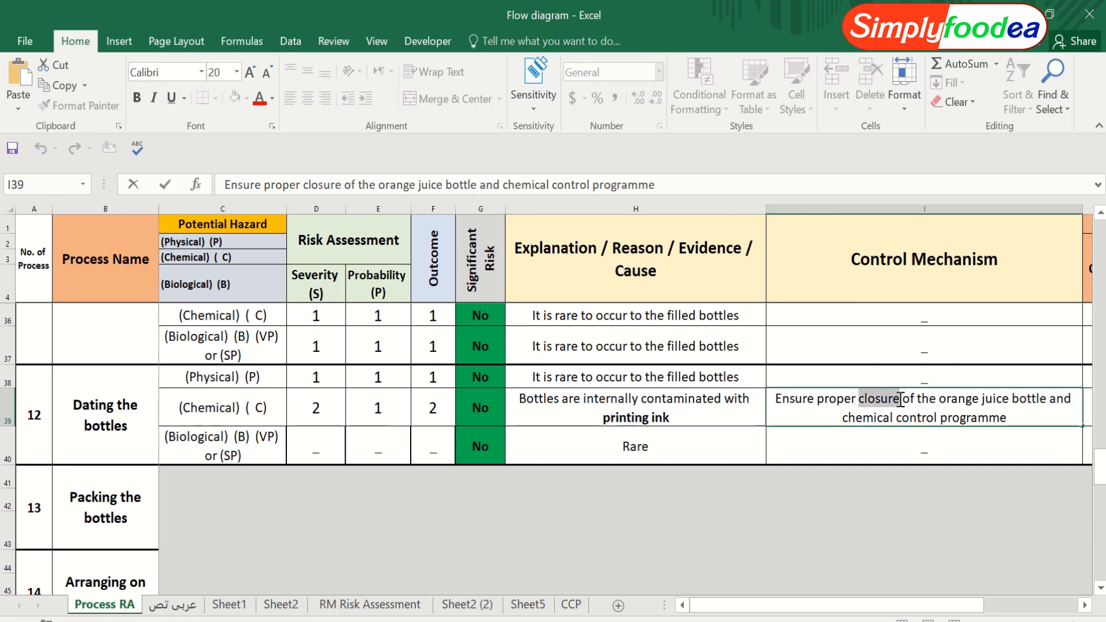
Bold 'closure' and append ', proper closure of the bottles' to the chemical control mechanism
{"action": "double_click", "coordinate": [876, 397]}
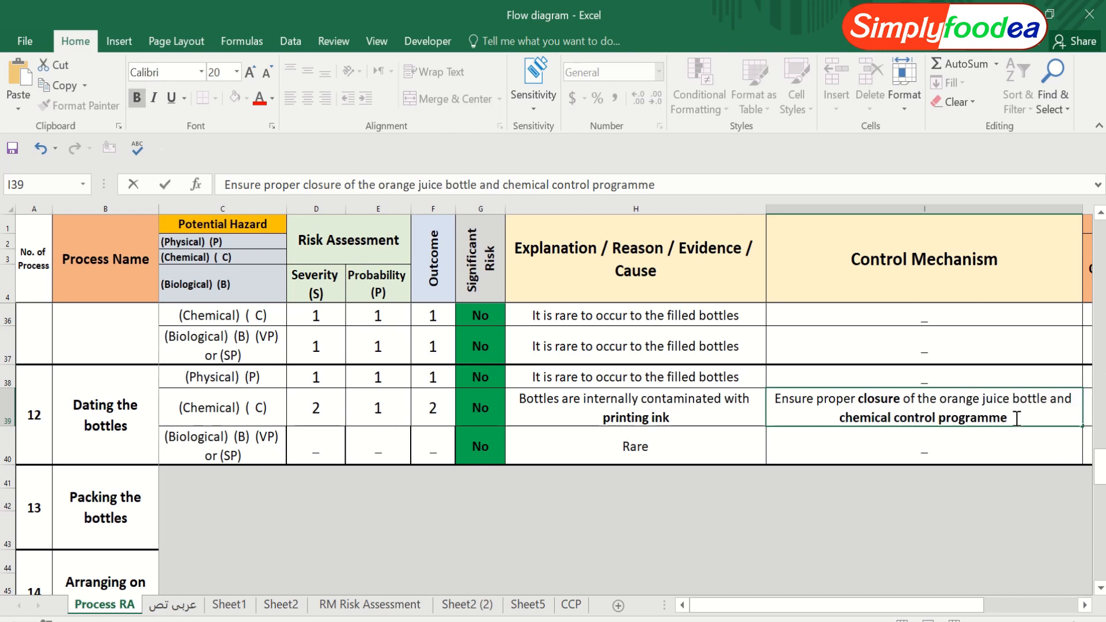
{"action": "type", "text": ", p"}
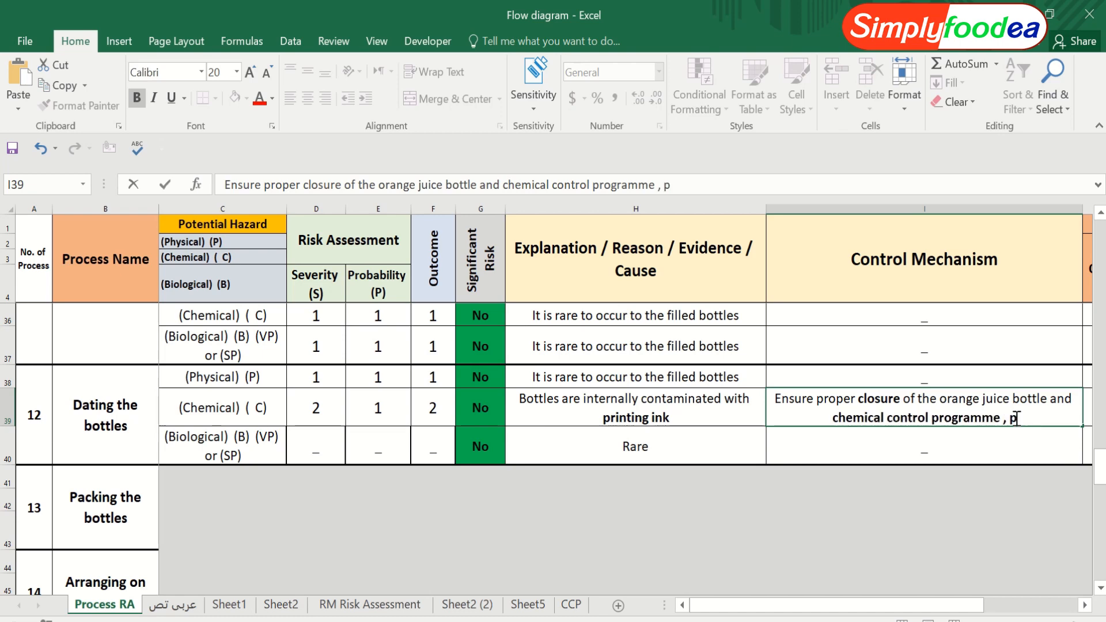
{"action": "type", "text": "roper clos"}
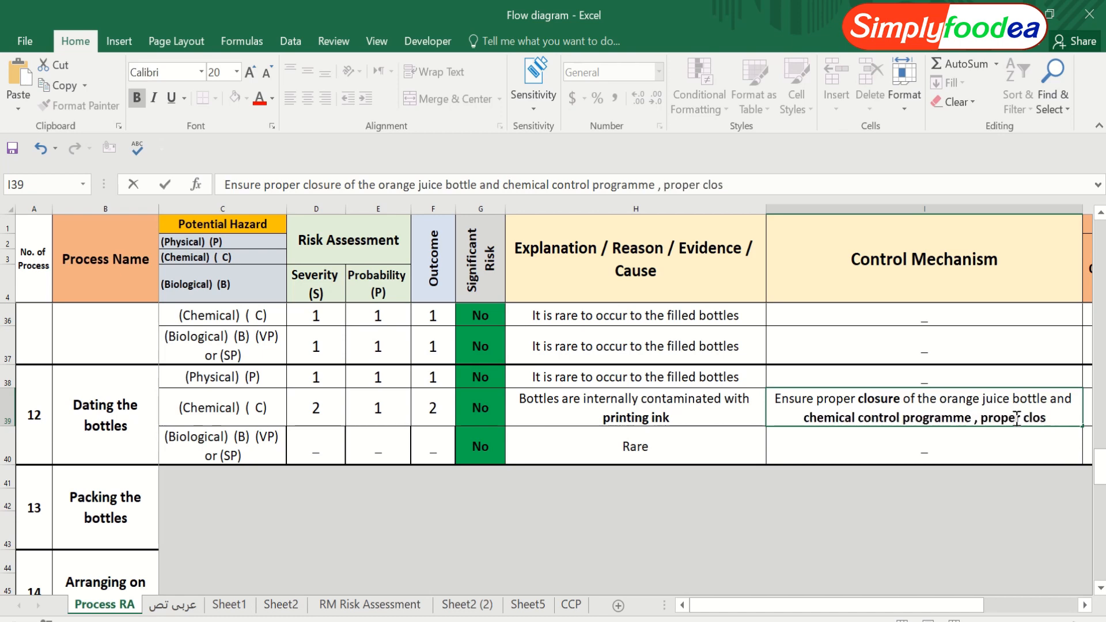
{"action": "type", "text": "ure of the"}
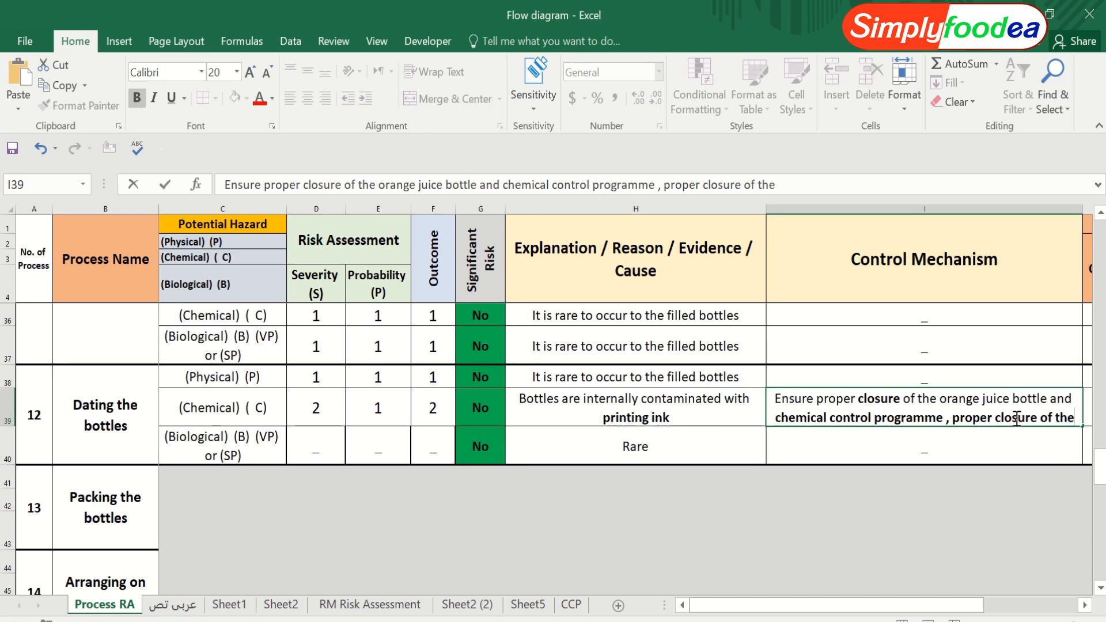
{"action": "type", "text": "bottles"}
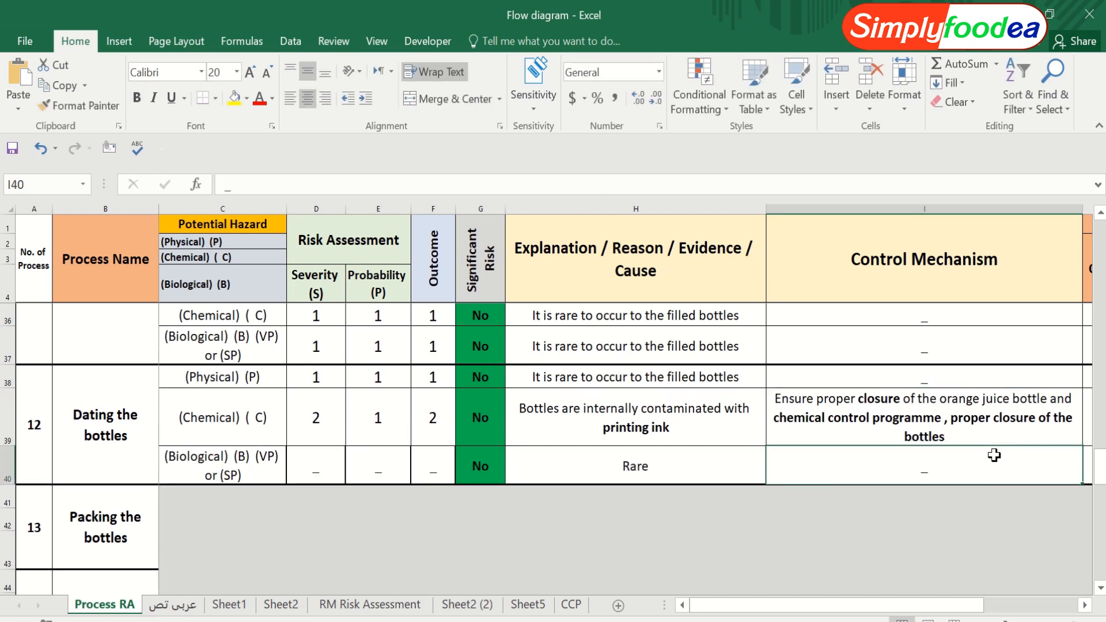
{"action": "left_click", "coordinate": [221, 464]}
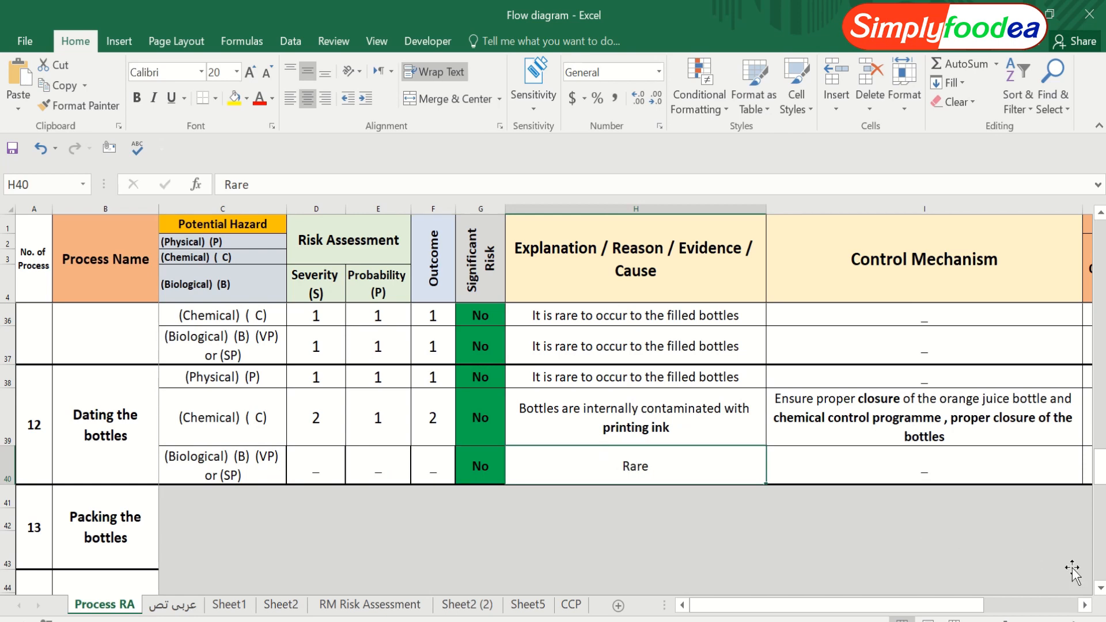
{"action": "scroll", "scroll_direction": "down", "scroll_amount": 3}
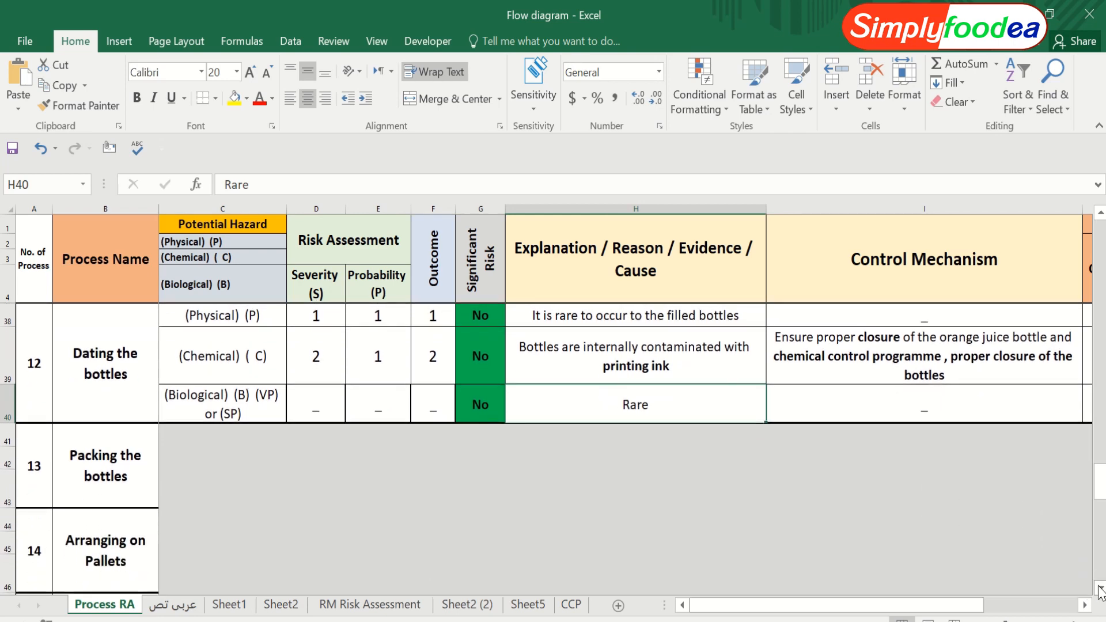
{"action": "scroll", "scroll_direction": "down", "scroll_amount": 3}
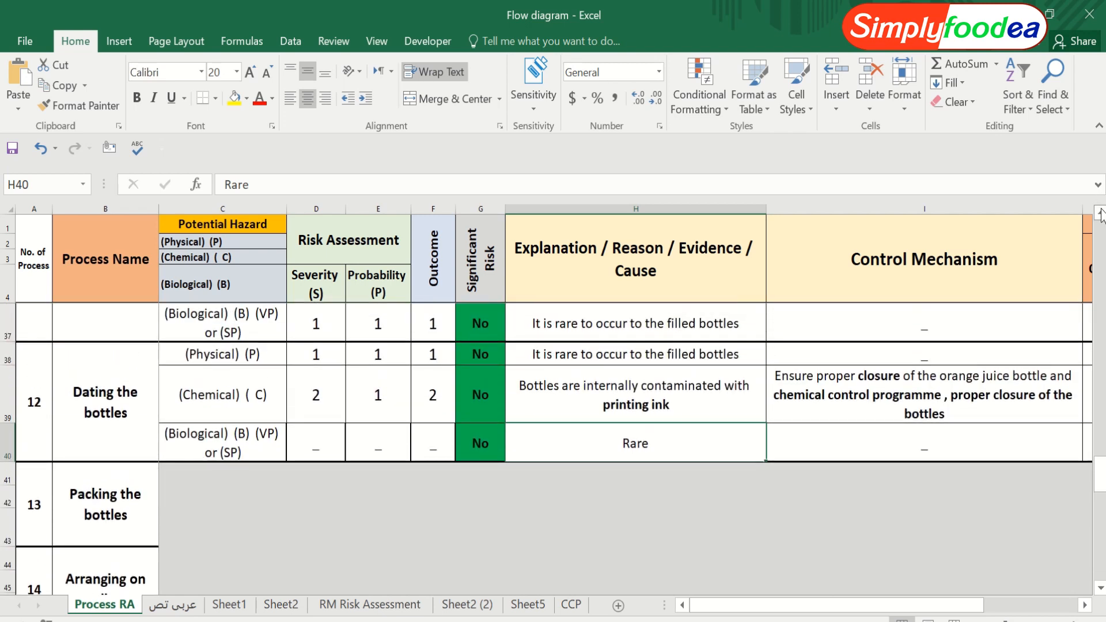
{"action": "mouse_move", "coordinate": [985, 327]}
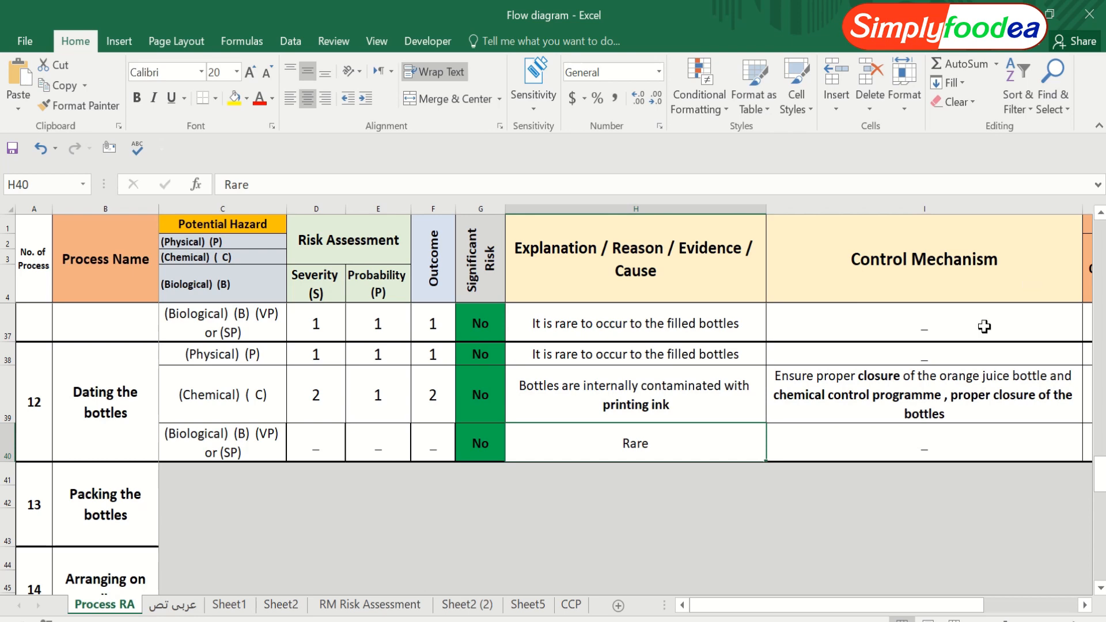
{"action": "left_click", "coordinate": [894, 332]}
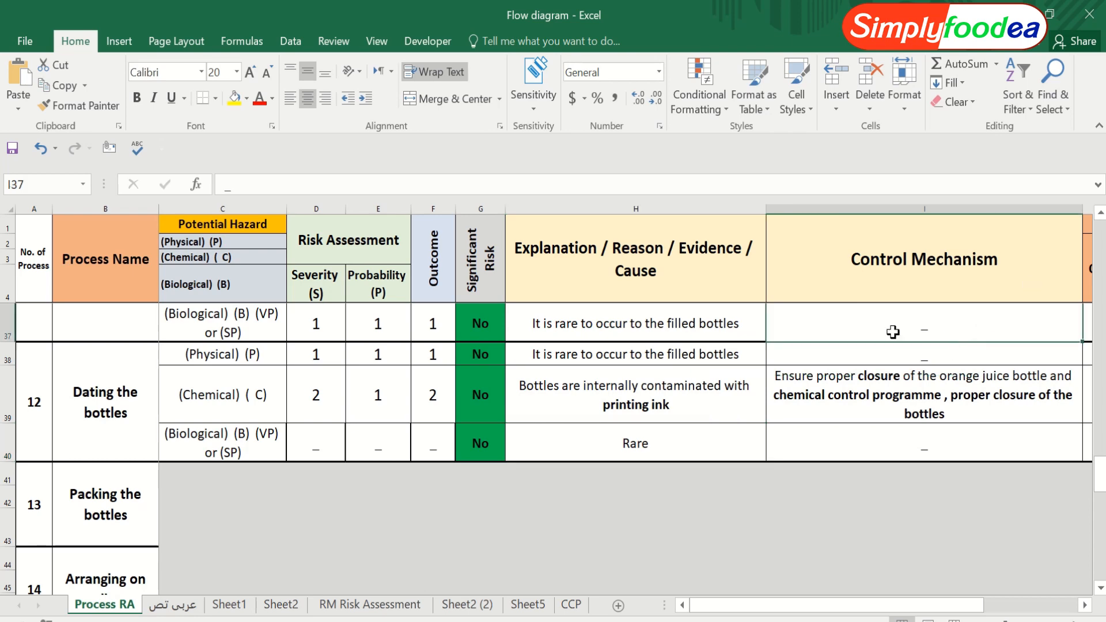